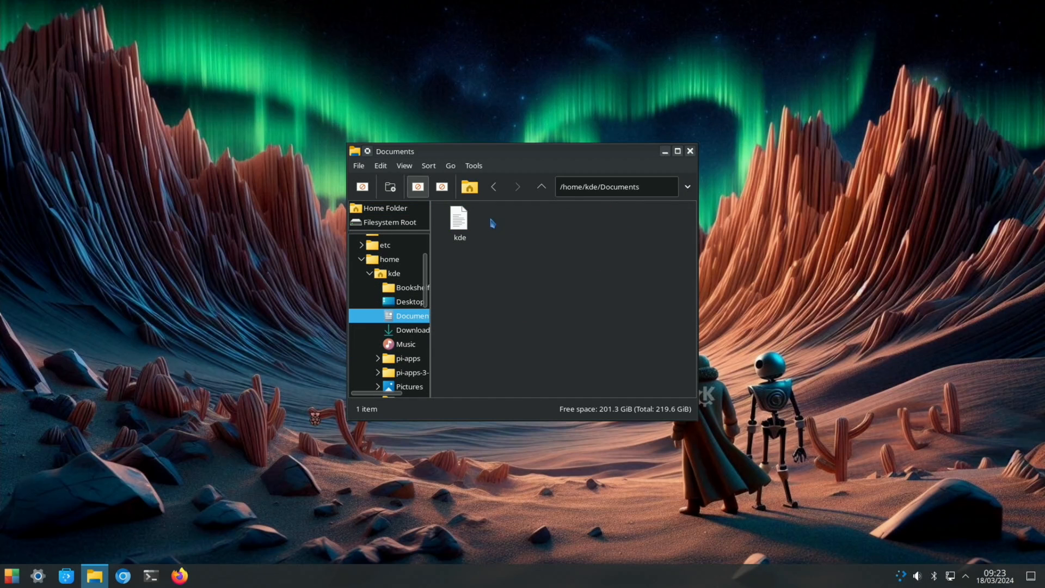
Step: Open the kde notes file from Documents so its contents show in Geany
{"action": "double_click", "coordinate": [458, 219]}
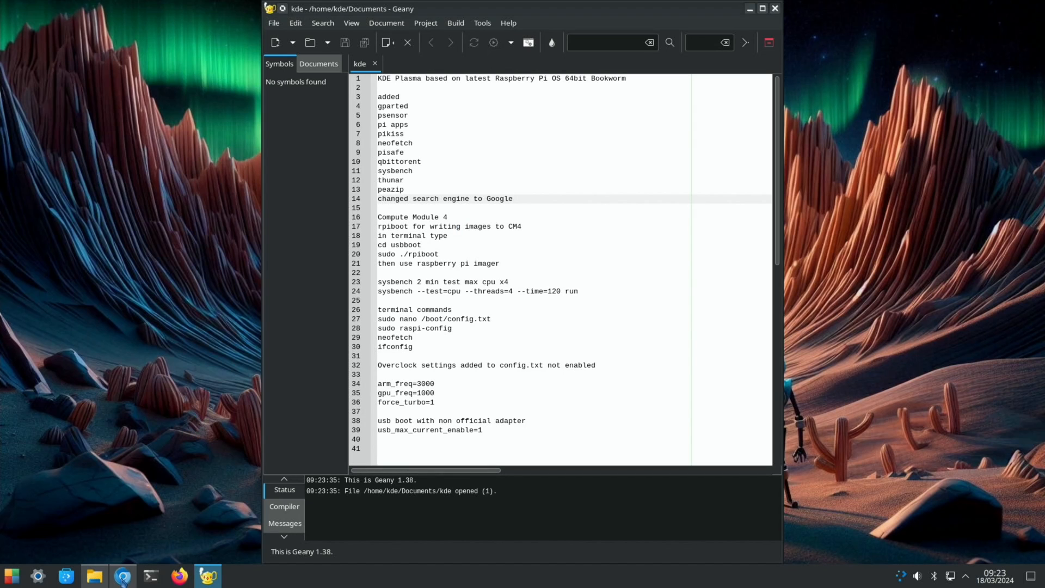
Step: Launch Chromium to a Google new tab and start entering 'bbc' in the address bar
{"action": "left_click", "coordinate": [122, 575]}
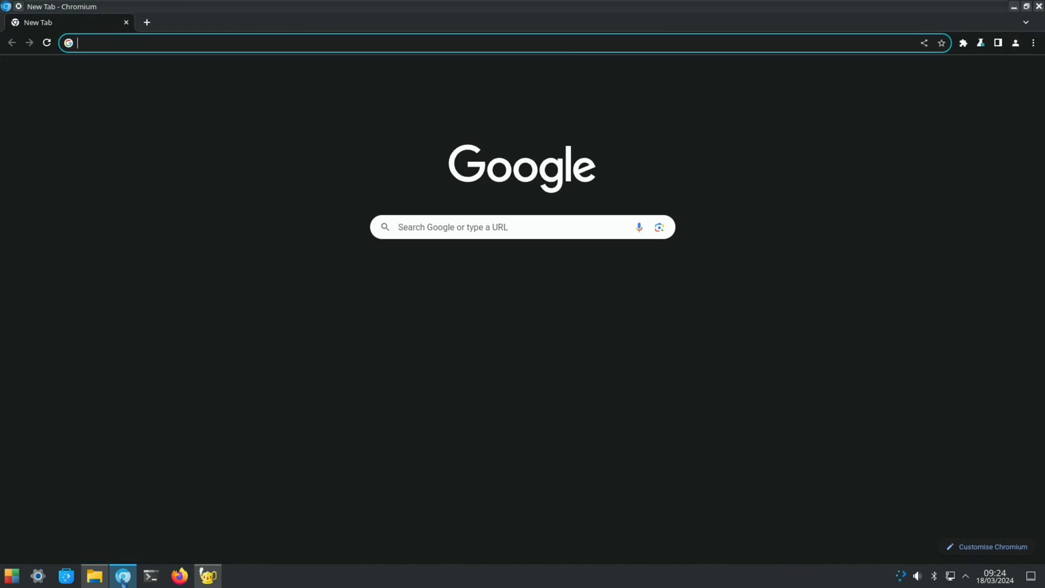
{"action": "mouse_move", "coordinate": [123, 575]}
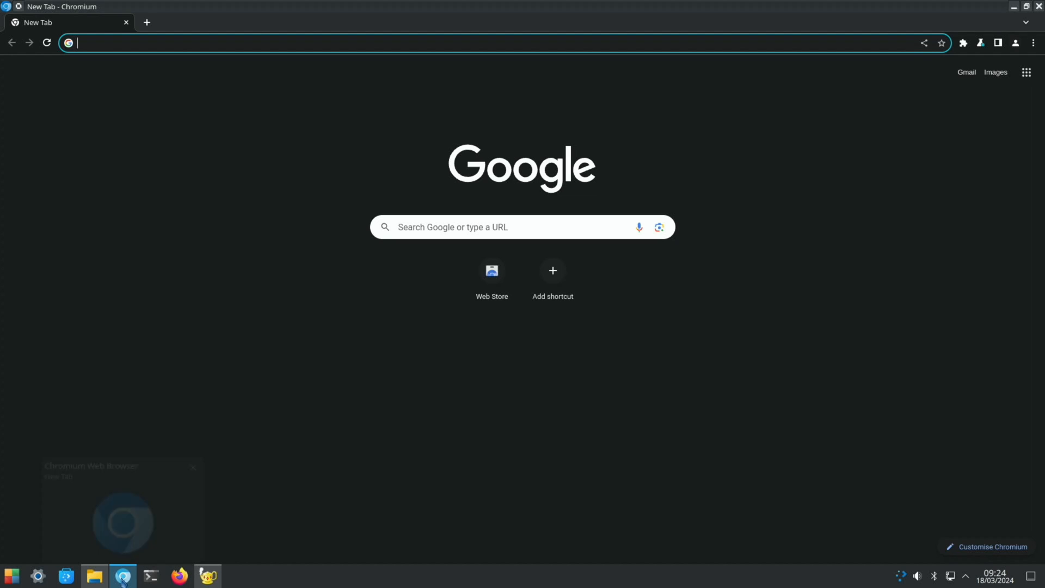
{"action": "type", "text": "bbc"}
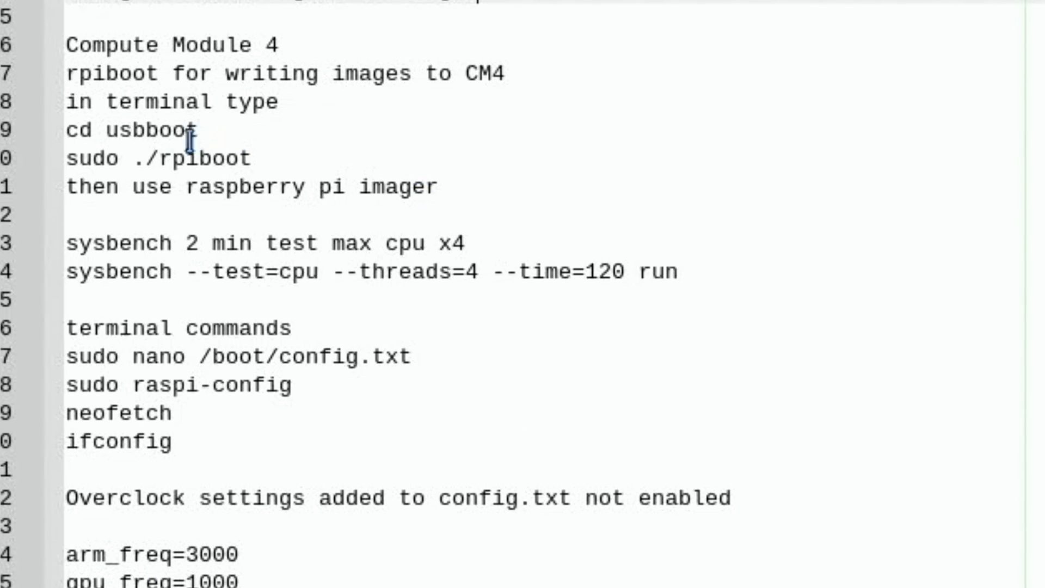
Step: Paste the cd usbboot and rpiboot lines into the terminal and run them, leaving rpiboot waiting
{"action": "left_click", "coordinate": [163, 129]}
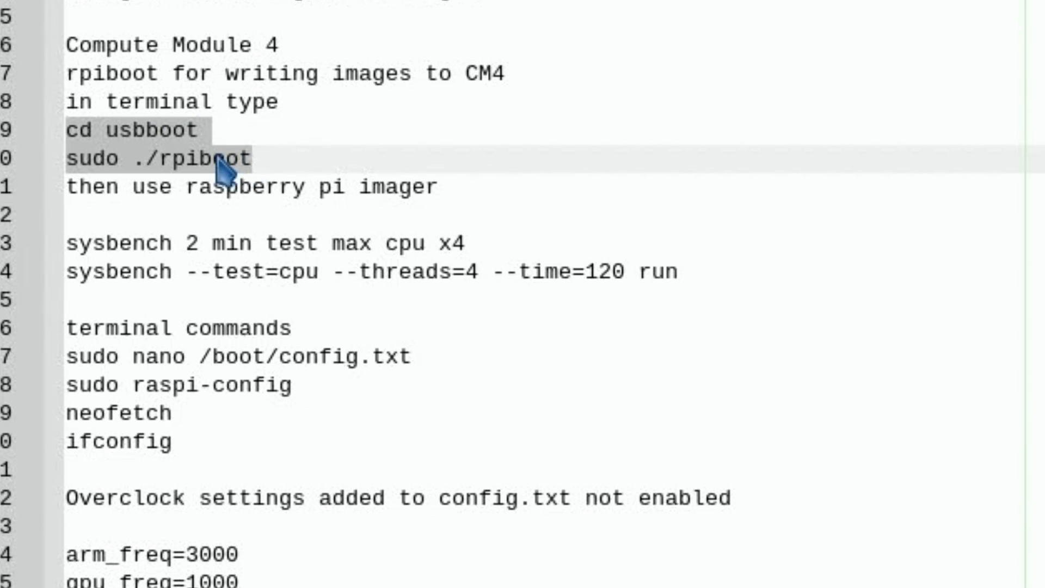
{"action": "mouse_move", "coordinate": [292, 323]}
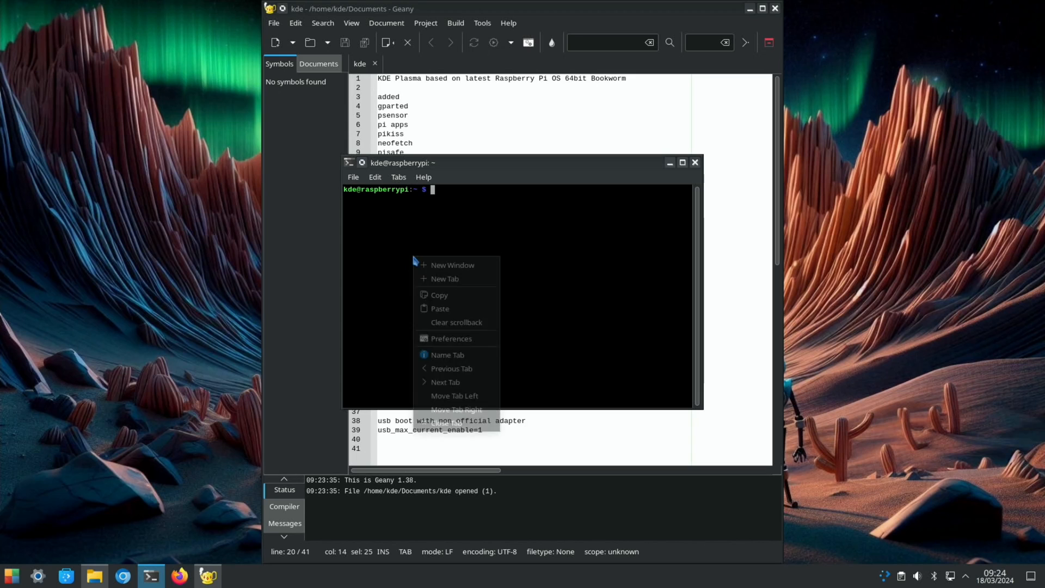
{"action": "left_click", "coordinate": [440, 308]}
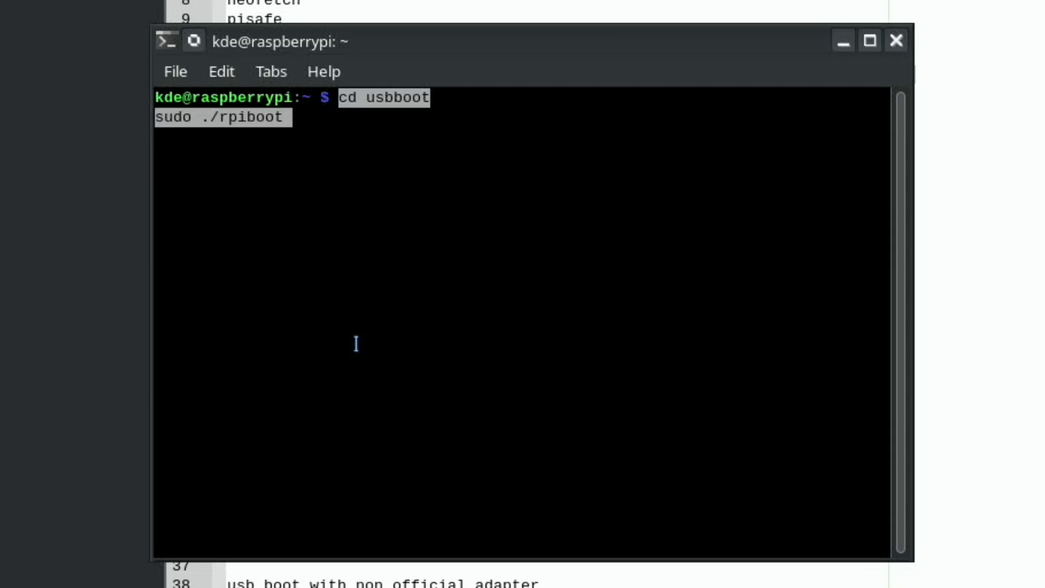
{"action": "key", "text": "Return"}
{"action": "type", "text": "image"}
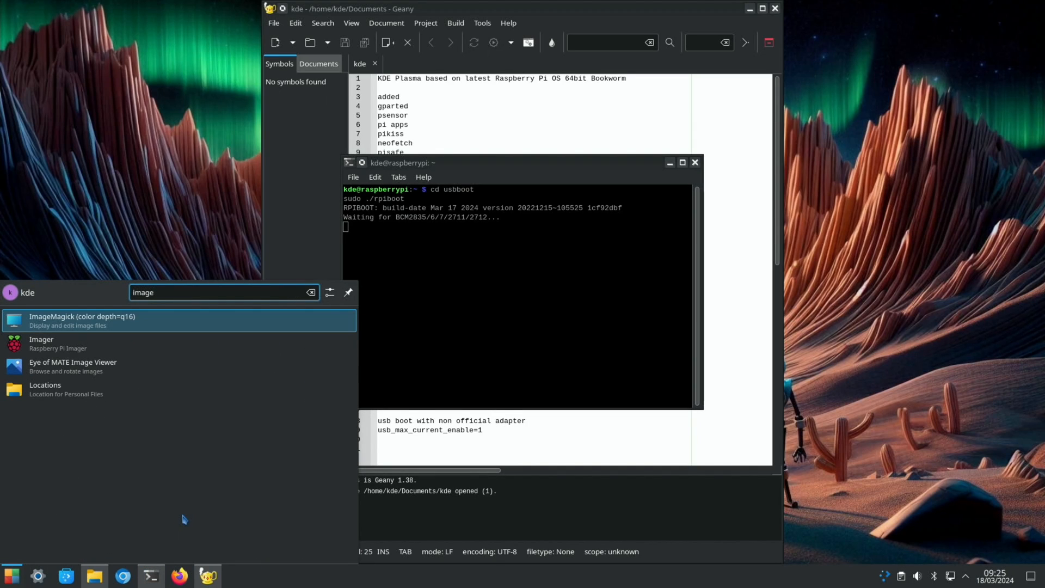
Step: Briefly launch Raspberry Pi Imager, close all windows, then search the launcher for 'peaz'
{"action": "left_click", "coordinate": [40, 342]}
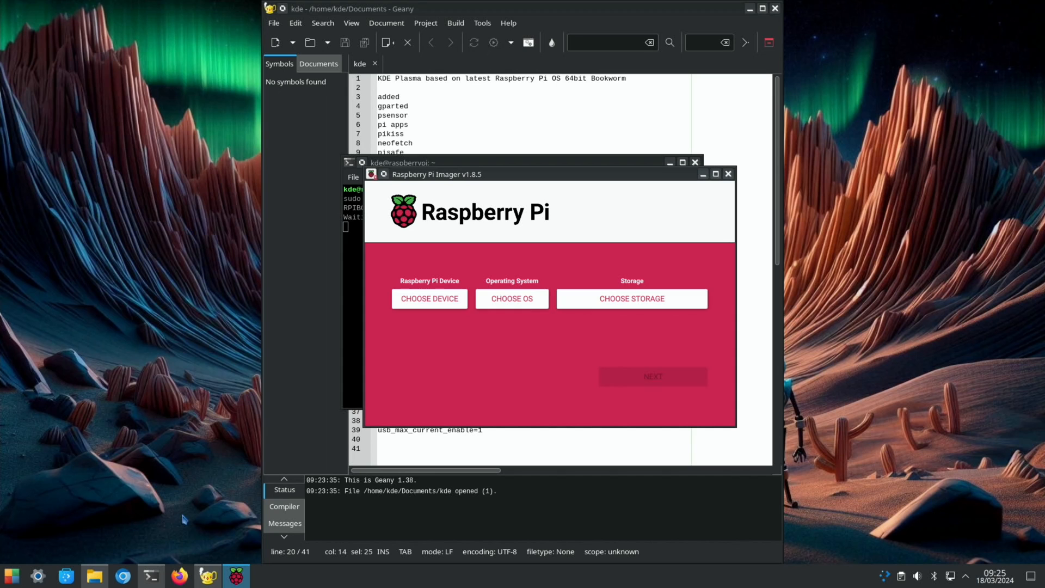
{"action": "left_click", "coordinate": [728, 173]}
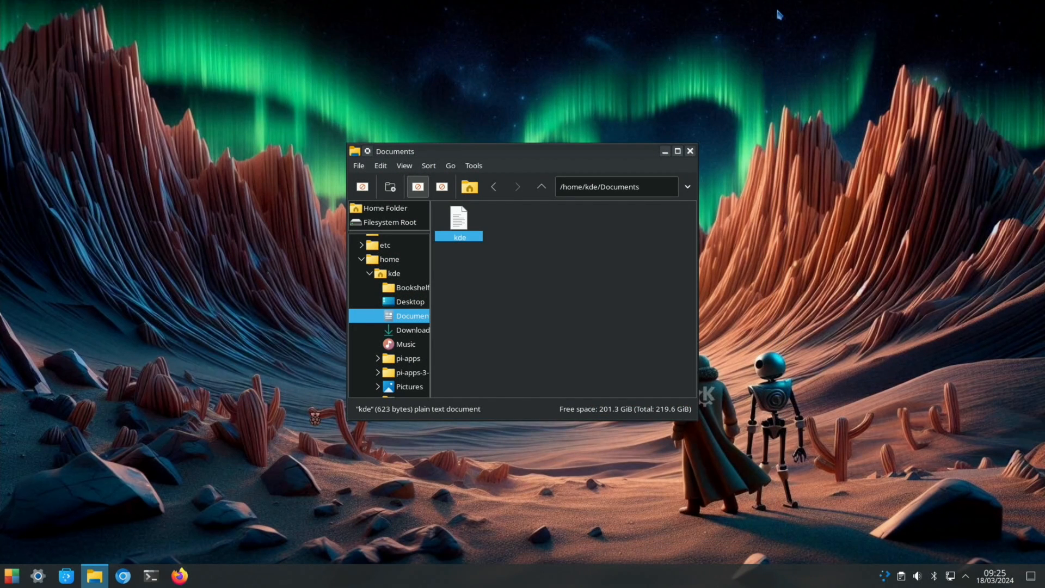
{"action": "left_click", "coordinate": [690, 150]}
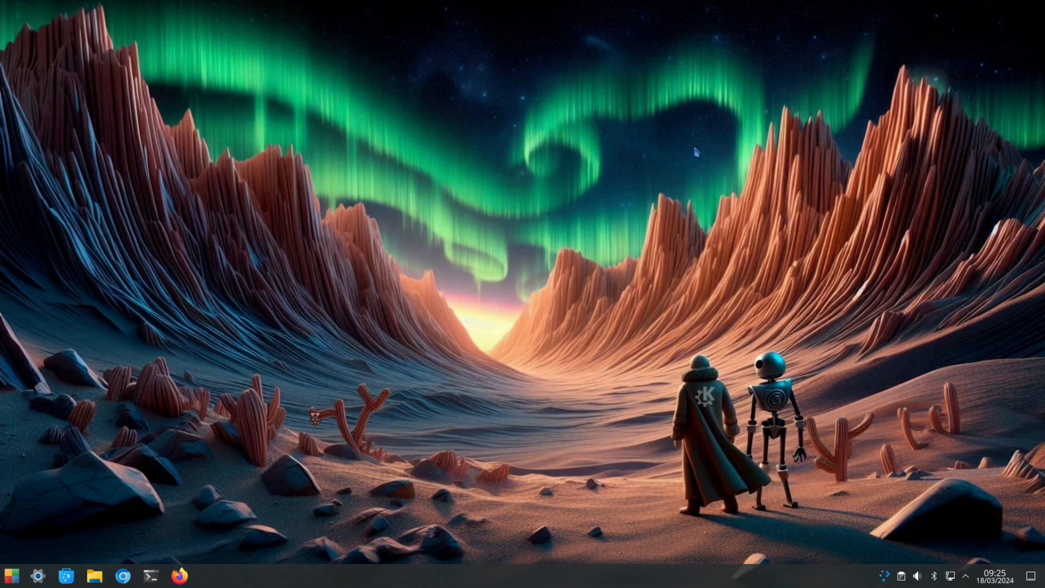
{"action": "left_click", "coordinate": [11, 574]}
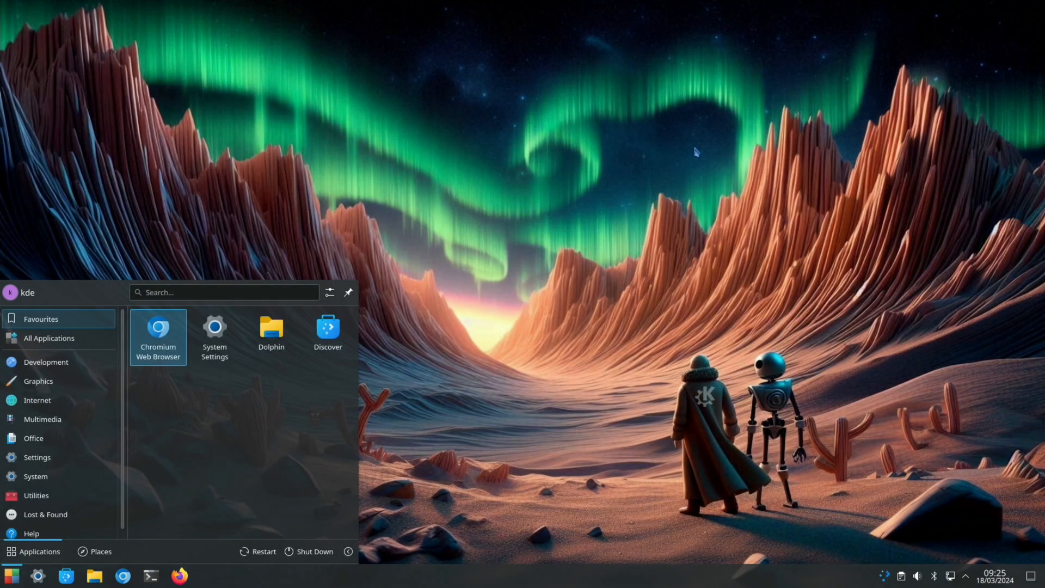
{"action": "type", "text": "peaz"}
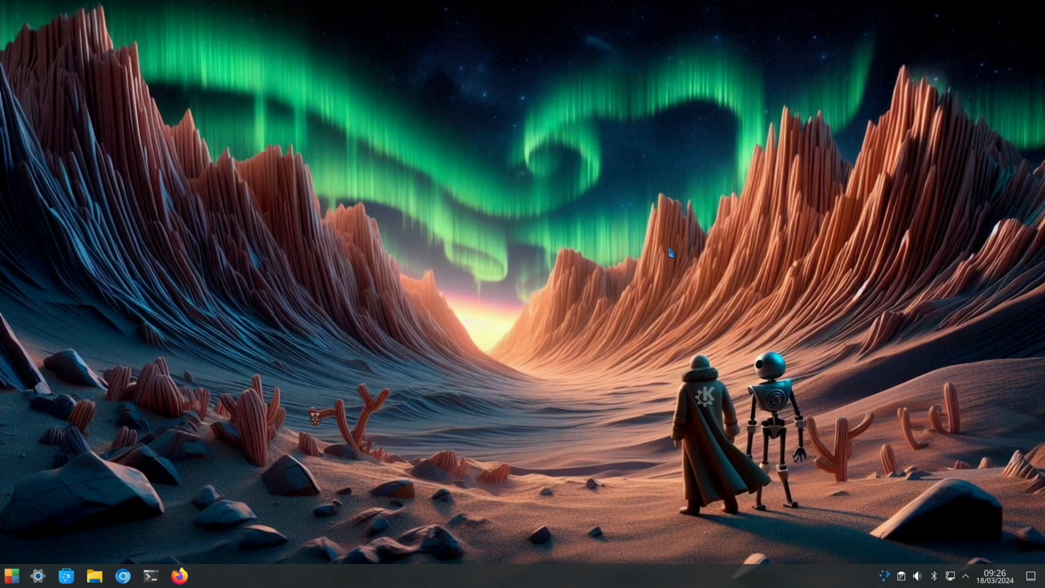
Step: Launch qBittorrent from a 'qbitt' search and dismiss its legal notice
{"action": "type", "text": "qbitt"}
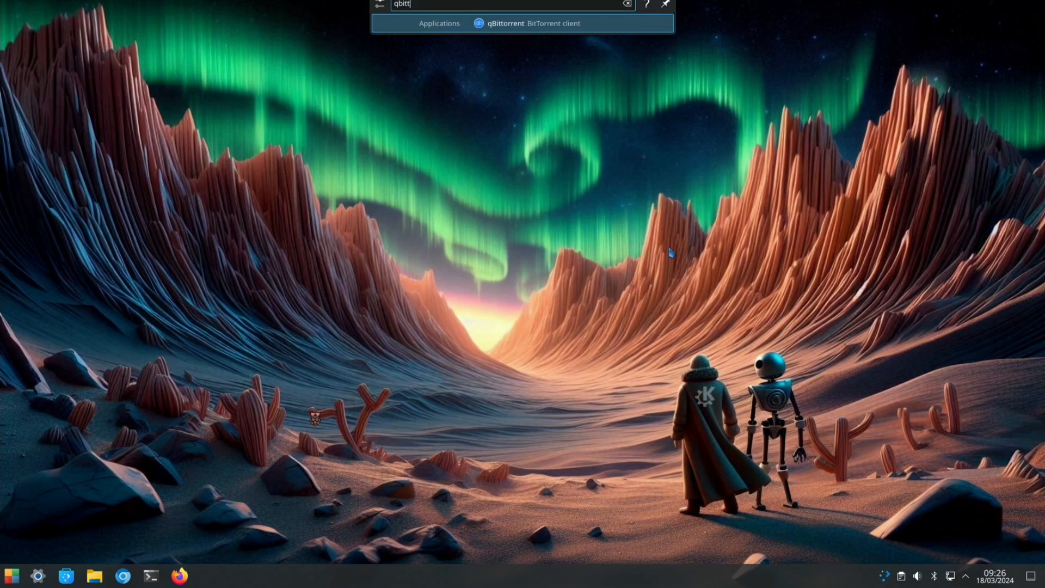
{"action": "left_click", "coordinate": [505, 22]}
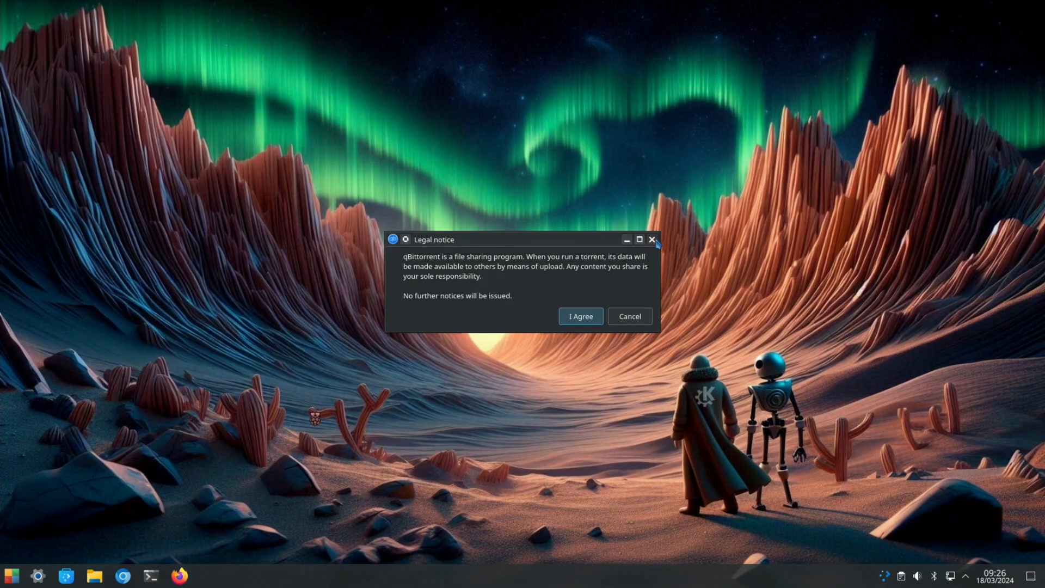
{"action": "left_click", "coordinate": [652, 239]}
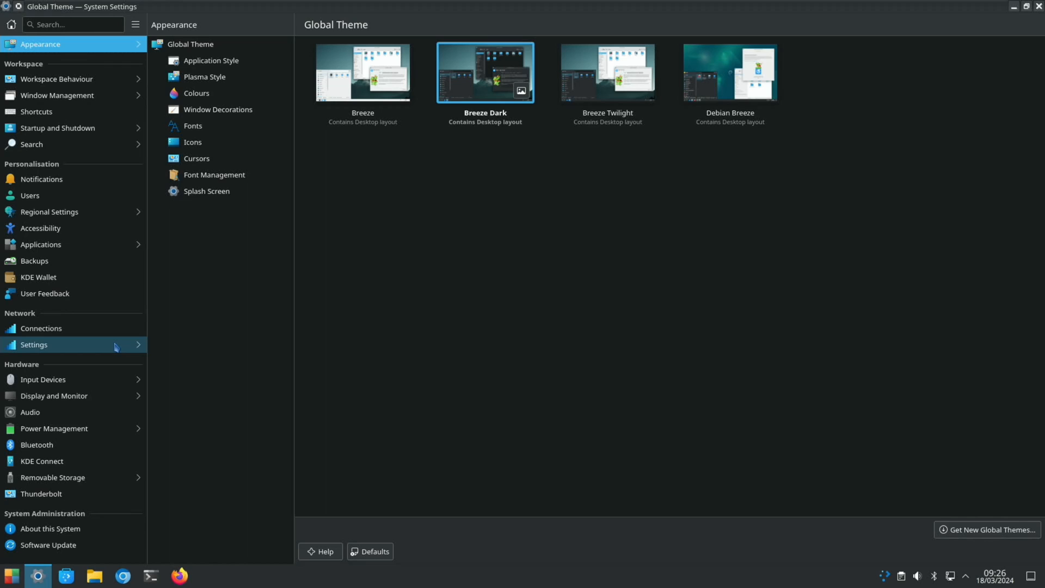
{"action": "mouse_move", "coordinate": [547, 401]}
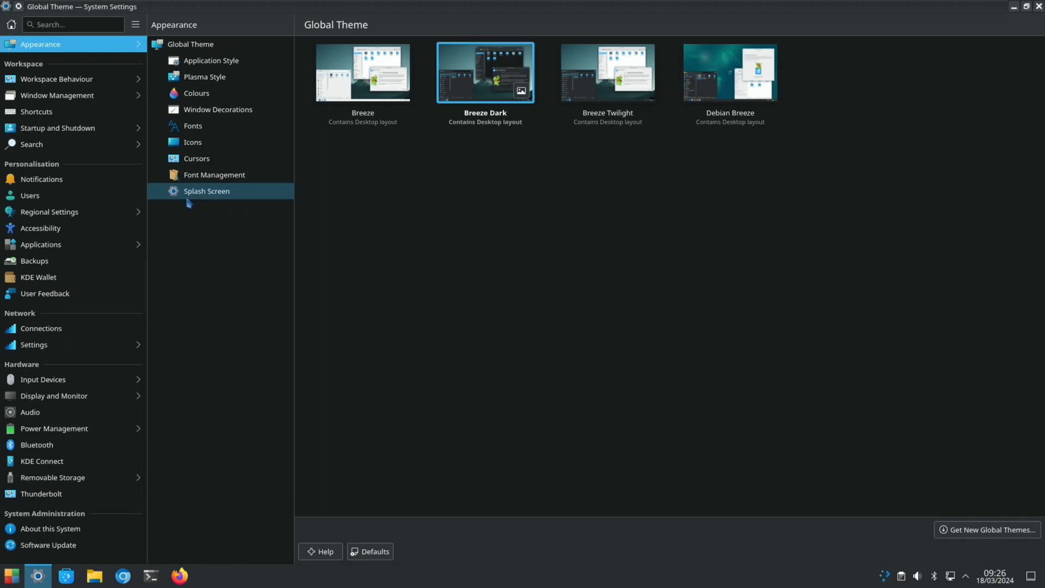
Step: Show the Splash Screen choices in Appearance, with LeePSPDvd-splash as the current splash
{"action": "left_click", "coordinate": [205, 192]}
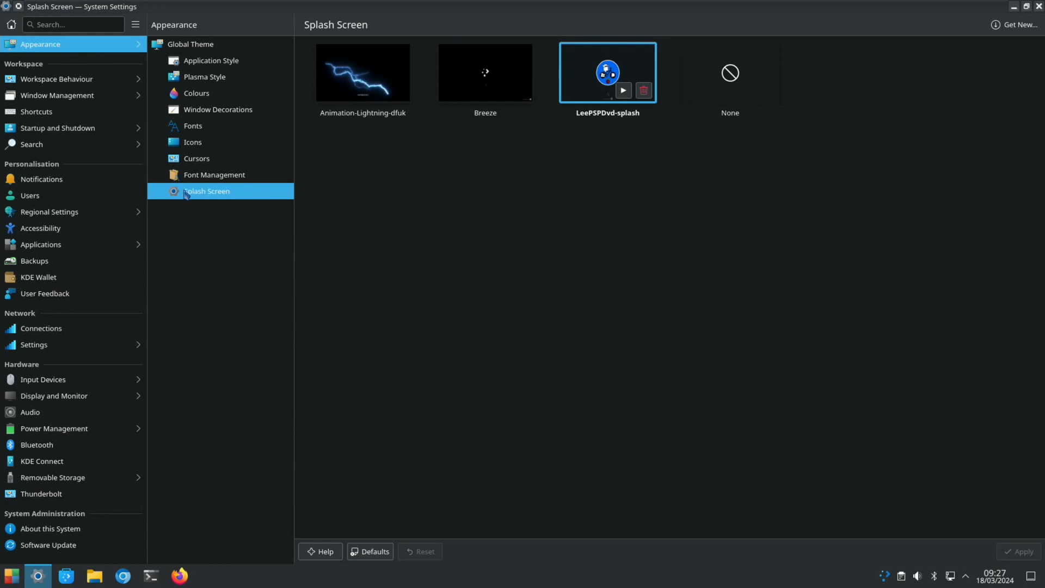
{"action": "mouse_move", "coordinate": [598, 124]}
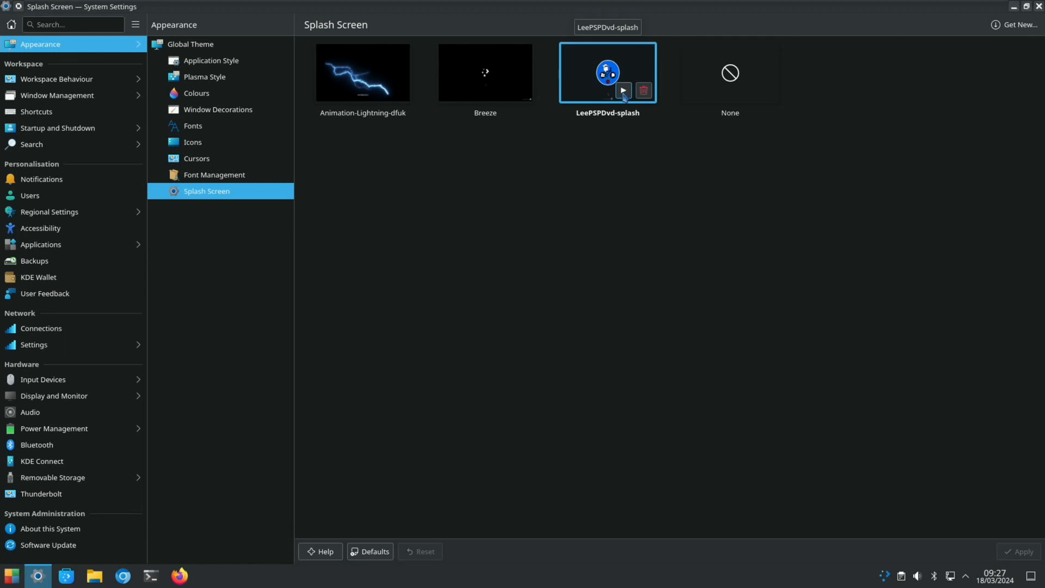
{"action": "mouse_move", "coordinate": [622, 91]}
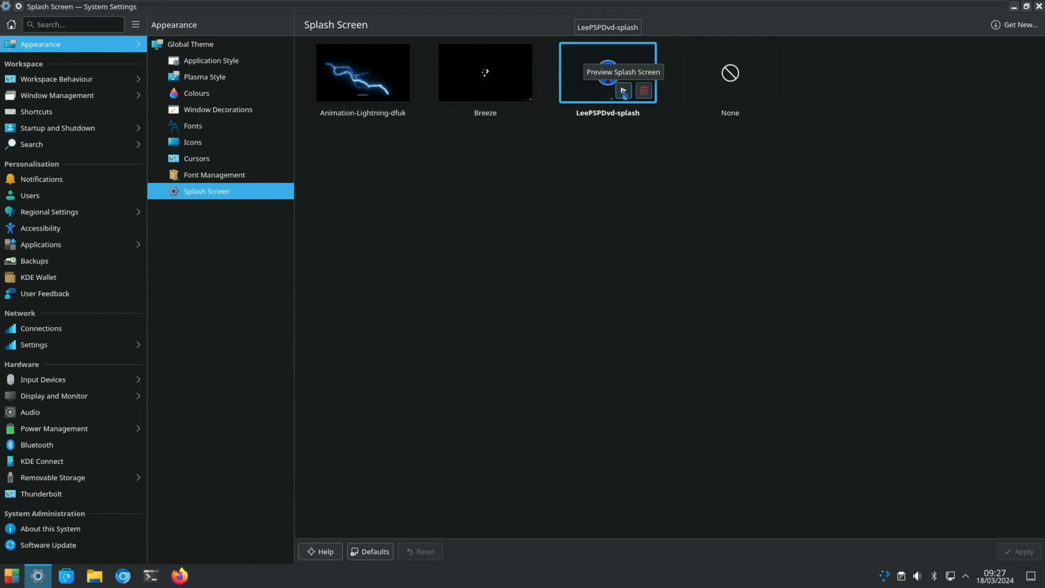
{"action": "mouse_move", "coordinate": [362, 71]}
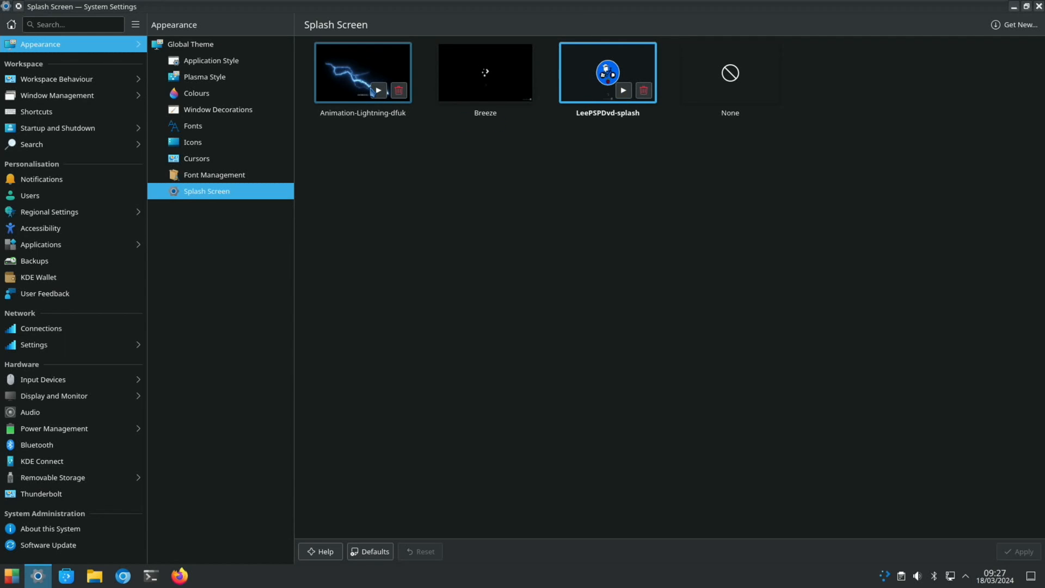
{"action": "mouse_move", "coordinate": [606, 72]}
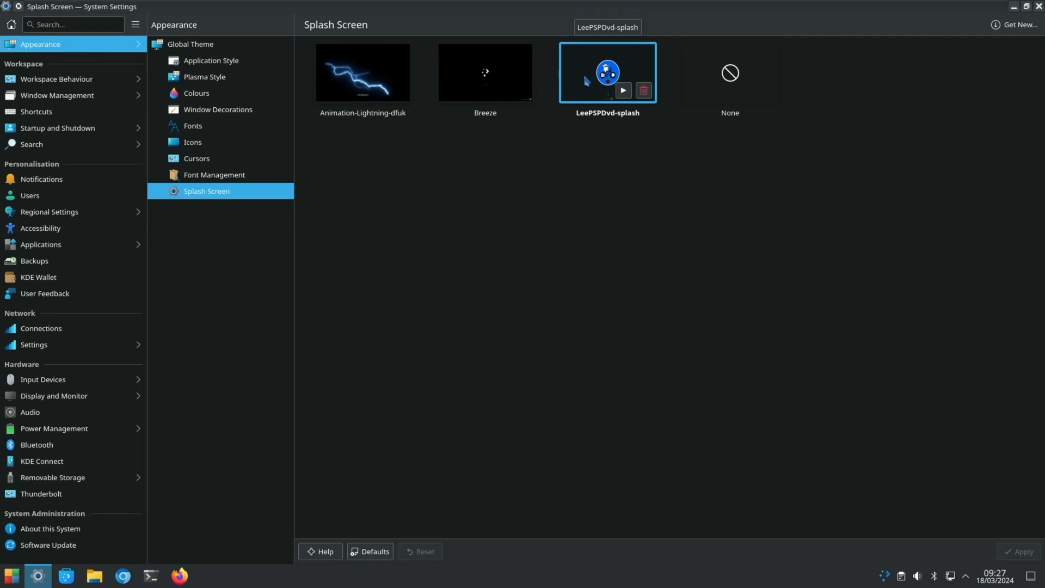
{"action": "mouse_move", "coordinate": [380, 123]}
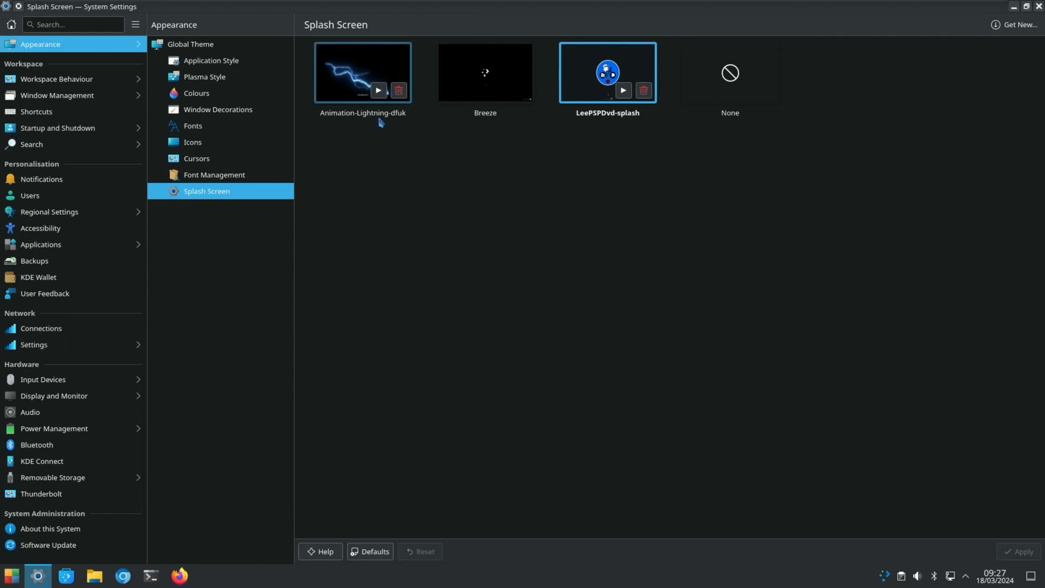
{"action": "mouse_move", "coordinate": [626, 280]}
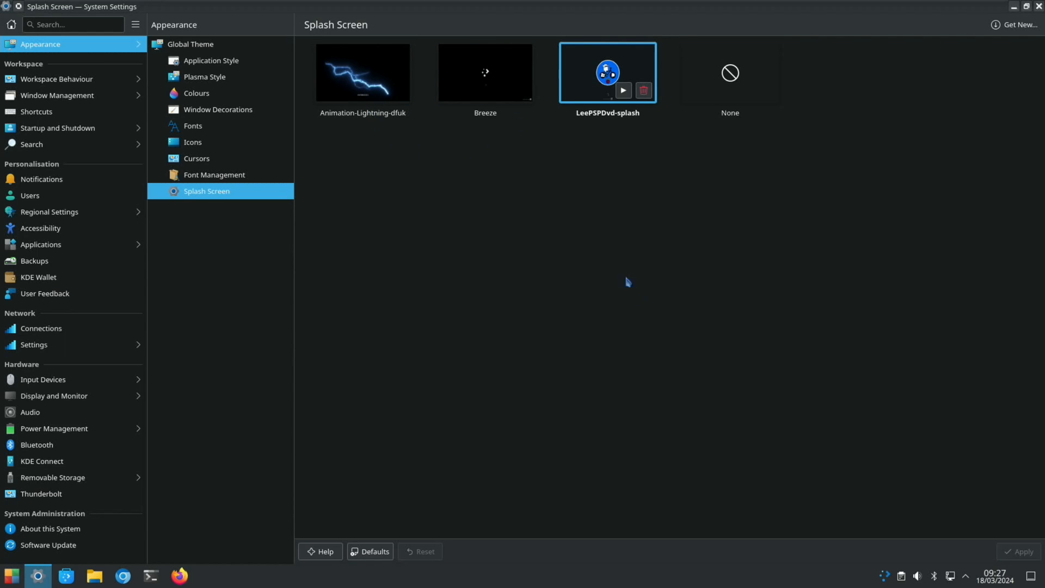
{"action": "left_click", "coordinate": [621, 88]}
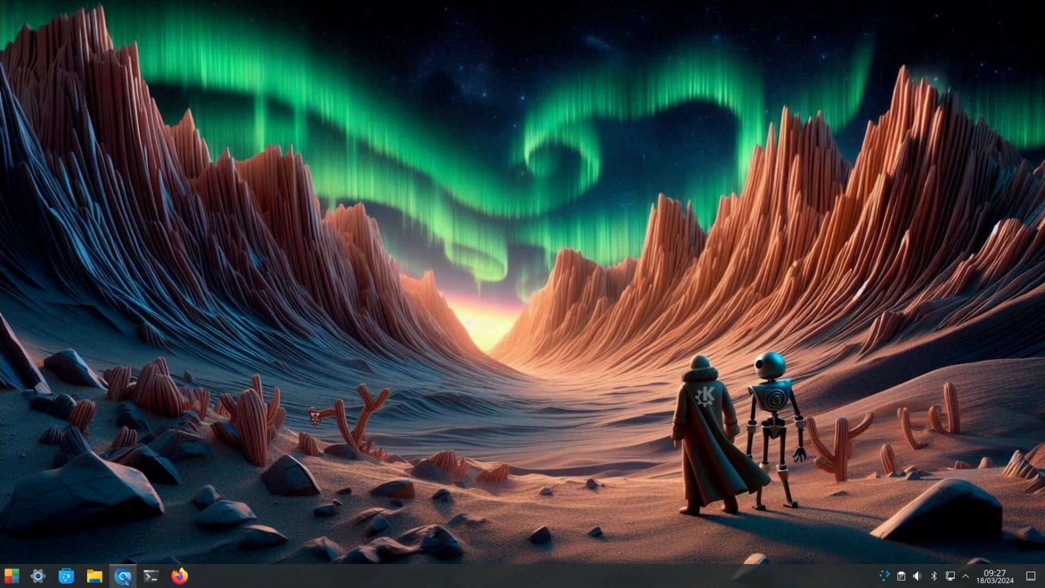
Step: Switch to Chromium's 'leepspvideo ai' results and dismiss the Google sign-in prompt
{"action": "left_click", "coordinate": [122, 575]}
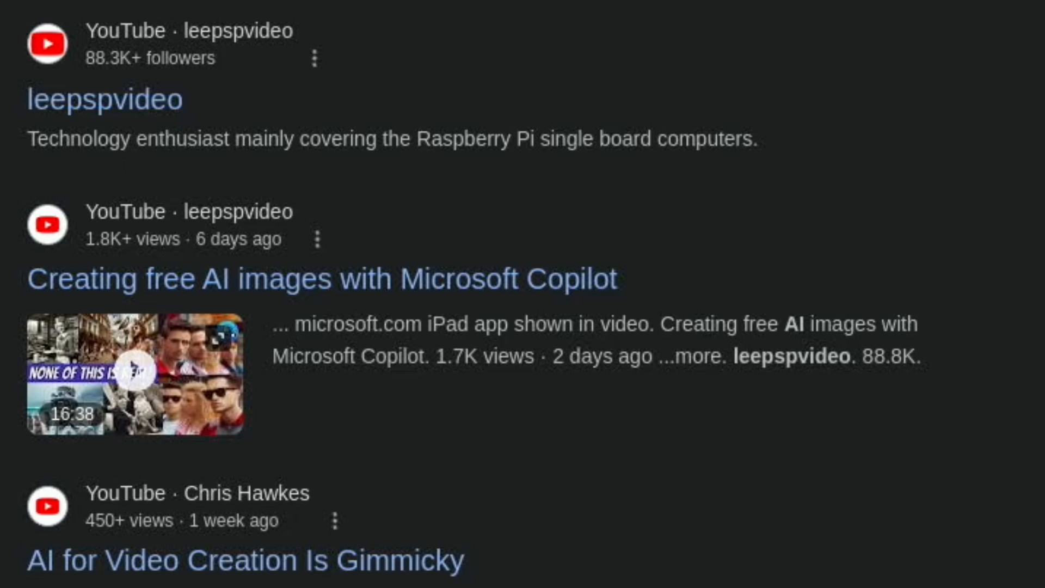
{"action": "mouse_move", "coordinate": [133, 373]}
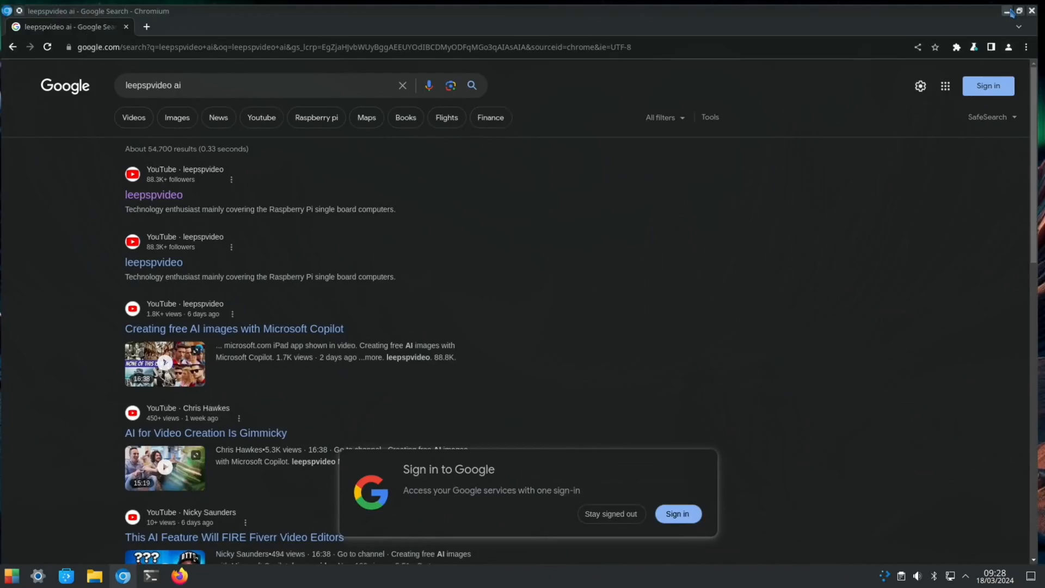
{"action": "left_click", "coordinate": [1008, 10]}
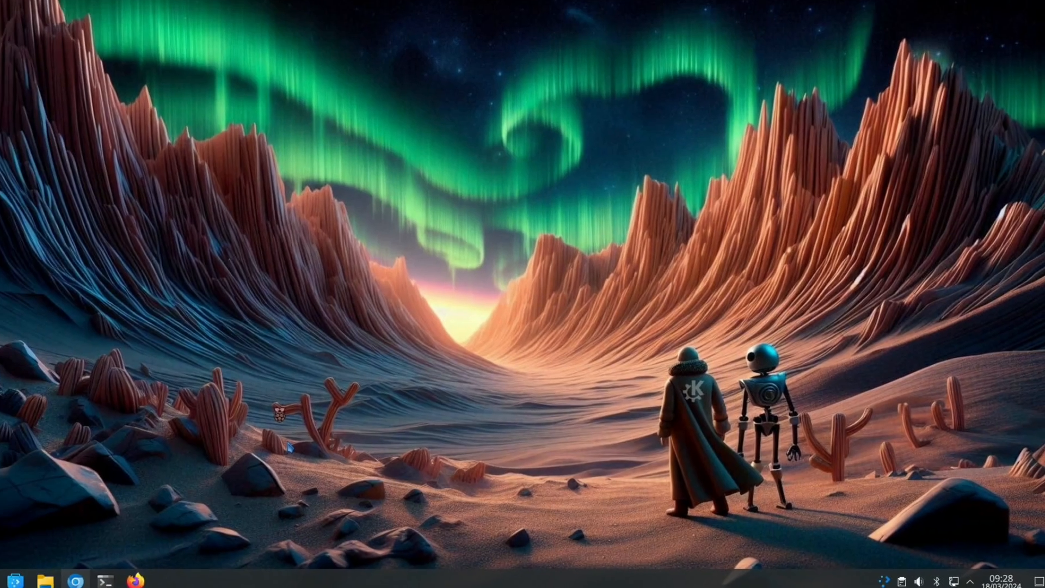
Step: Browse to the Pictures folder and view Europe_from_Space.jpg full-screen, then return
{"action": "left_click", "coordinate": [96, 576]}
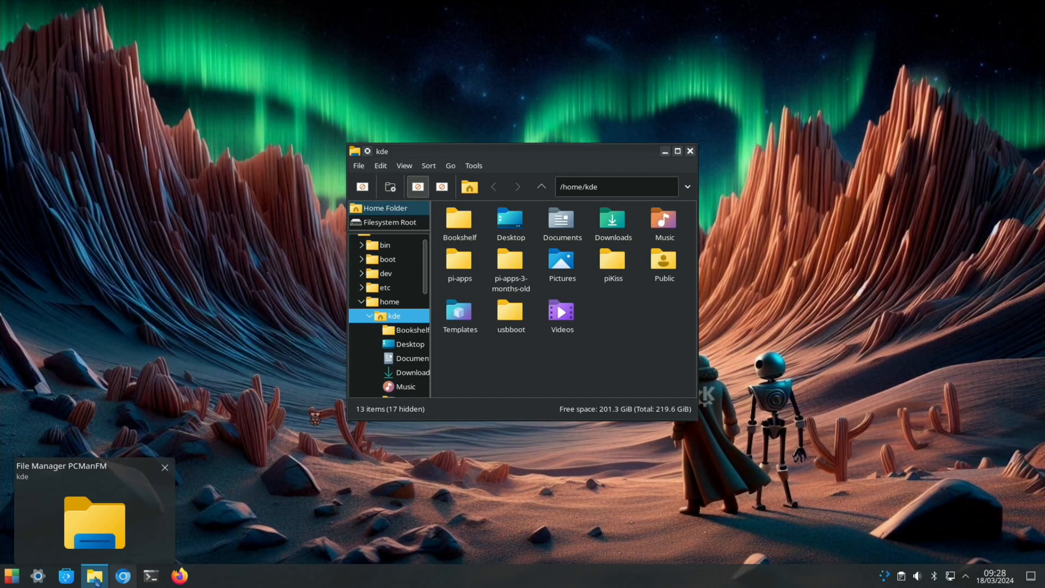
{"action": "double_click", "coordinate": [561, 260]}
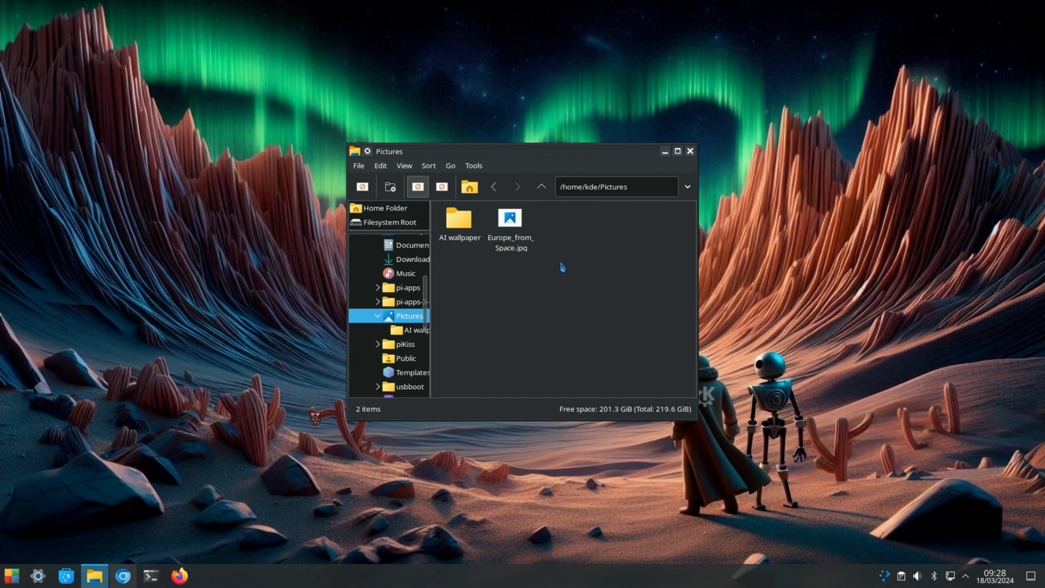
{"action": "mouse_move", "coordinate": [459, 219]}
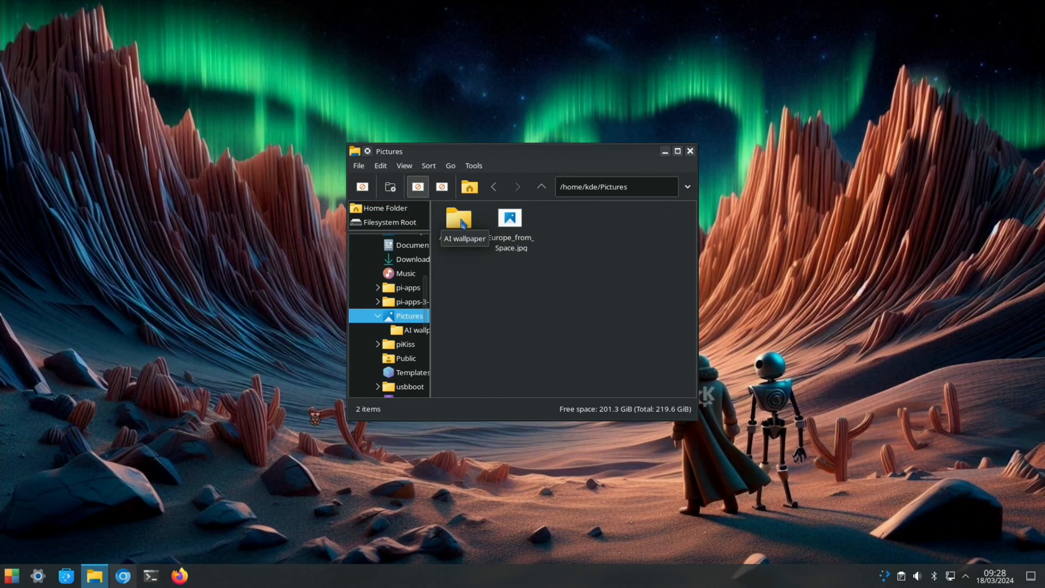
{"action": "mouse_move", "coordinate": [508, 220]}
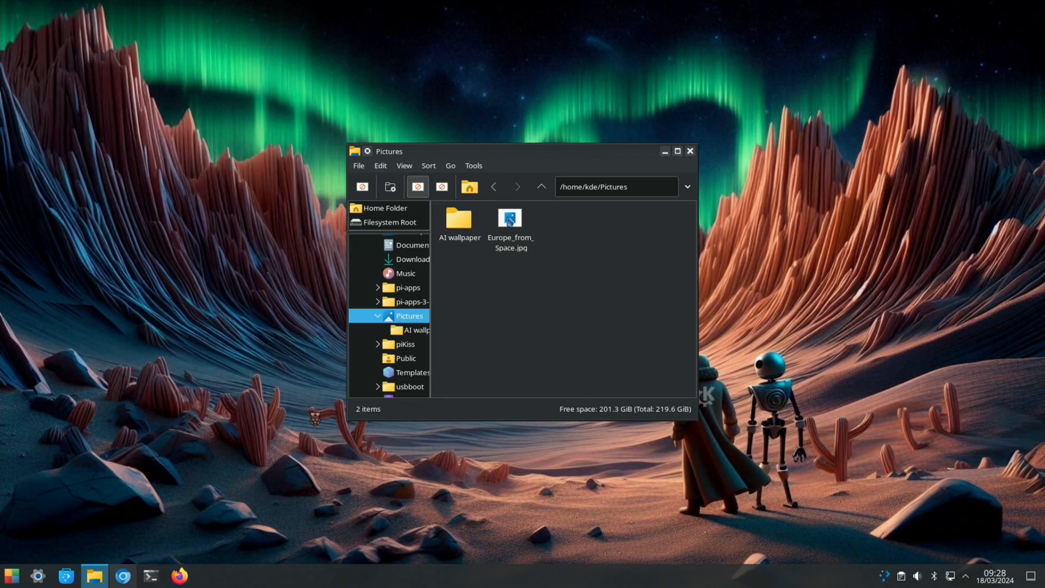
{"action": "left_click", "coordinate": [509, 219]}
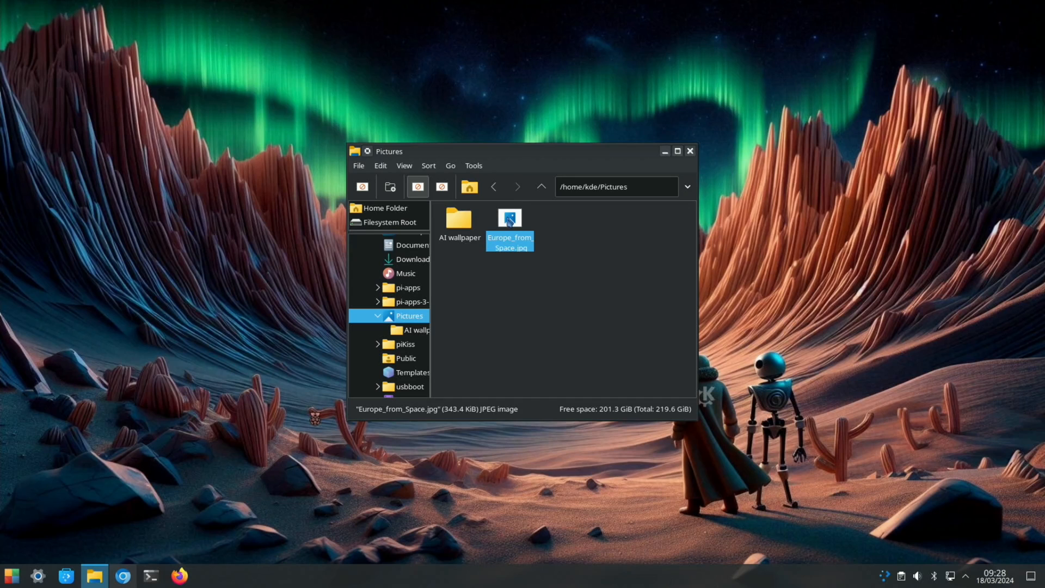
{"action": "double_click", "coordinate": [510, 219]}
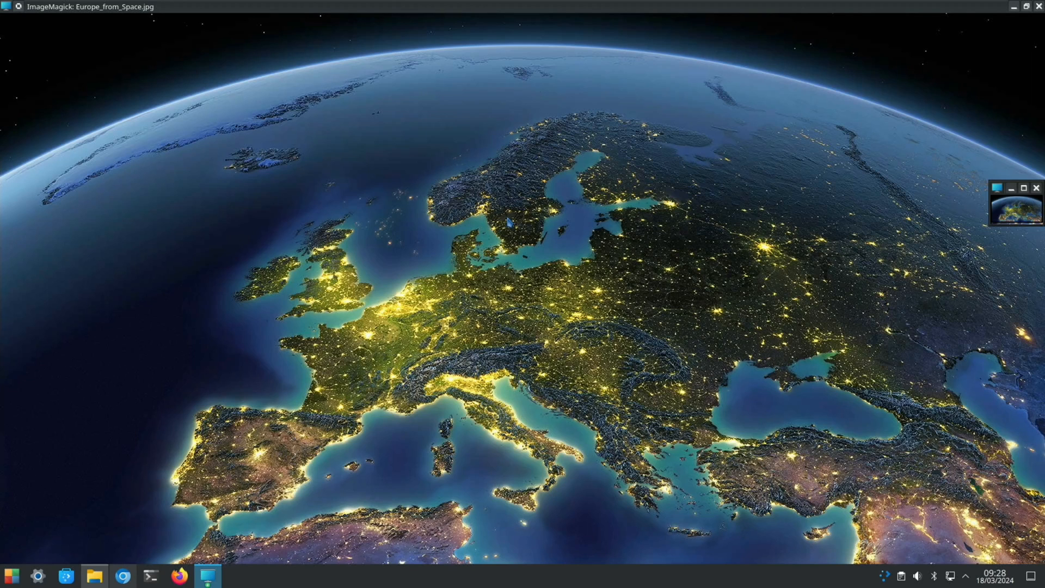
{"action": "mouse_move", "coordinate": [681, 84]}
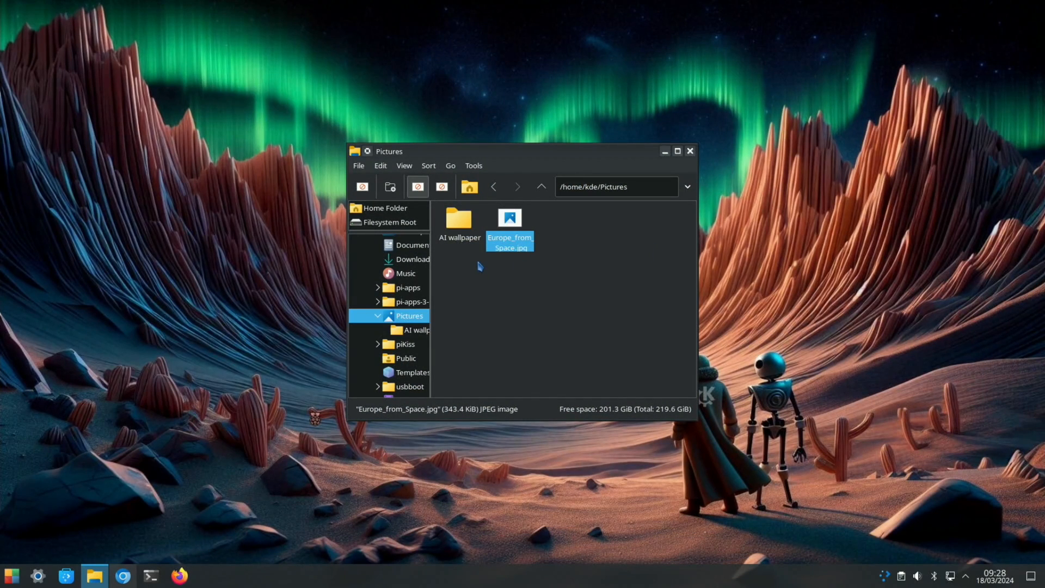
{"action": "left_click", "coordinate": [11, 574]}
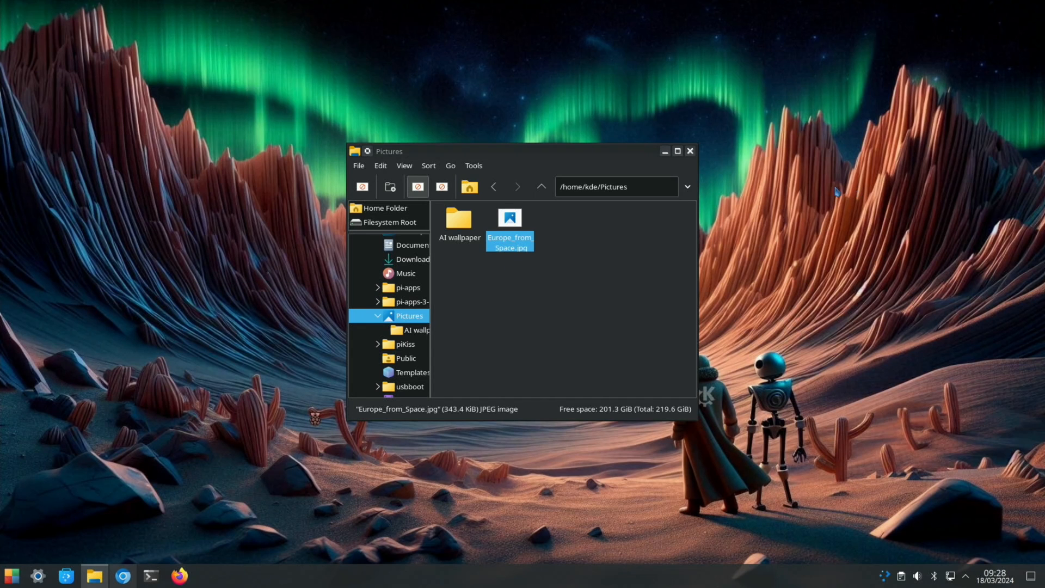
Step: From Configure Desktop, apply the bike-riding robot IMG_2359, then return to the aurora desert image
{"action": "right_click", "coordinate": [693, 157]}
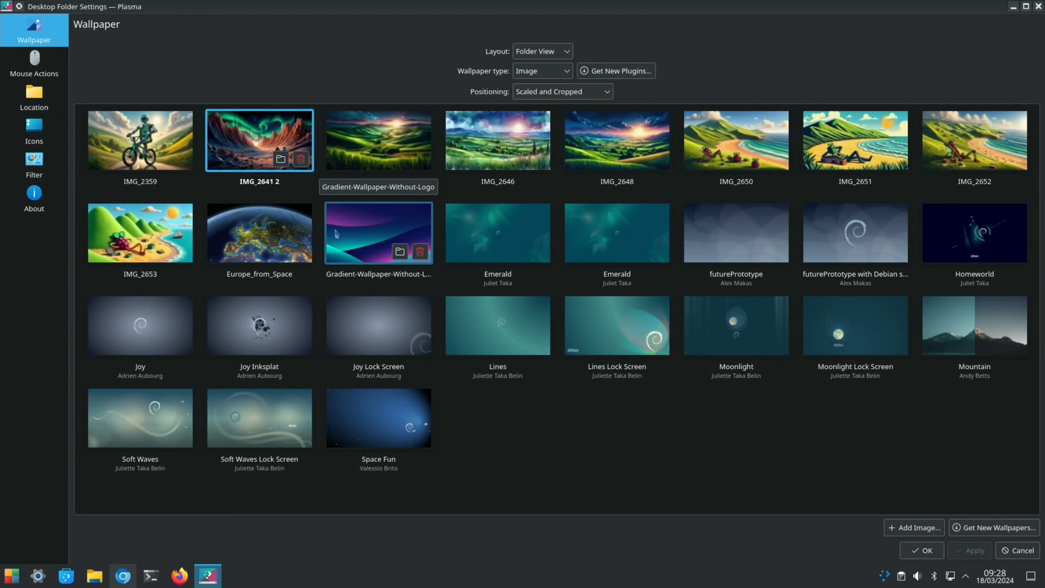
{"action": "mouse_move", "coordinate": [645, 414]}
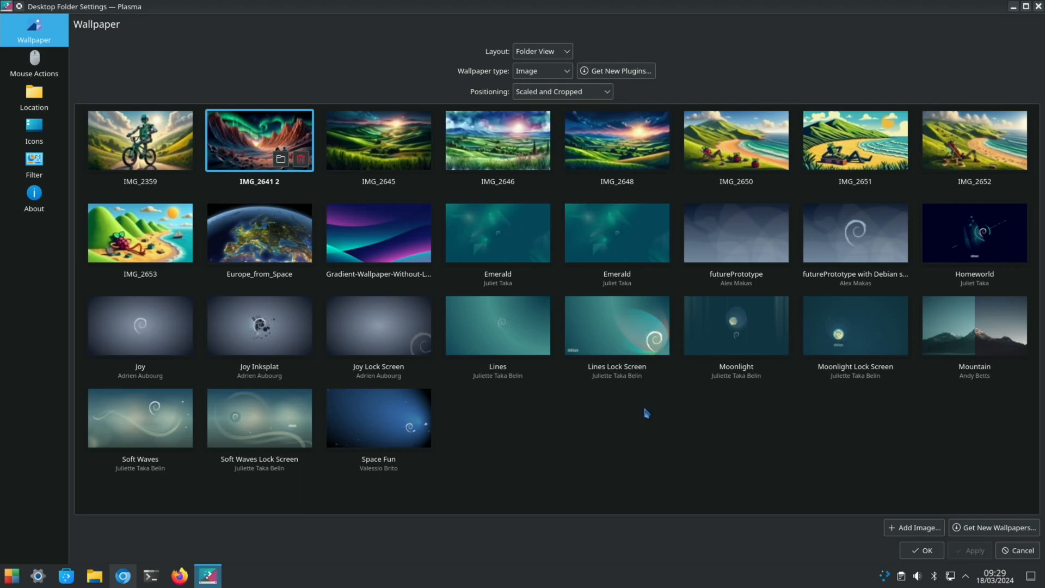
{"action": "mouse_move", "coordinate": [996, 526]}
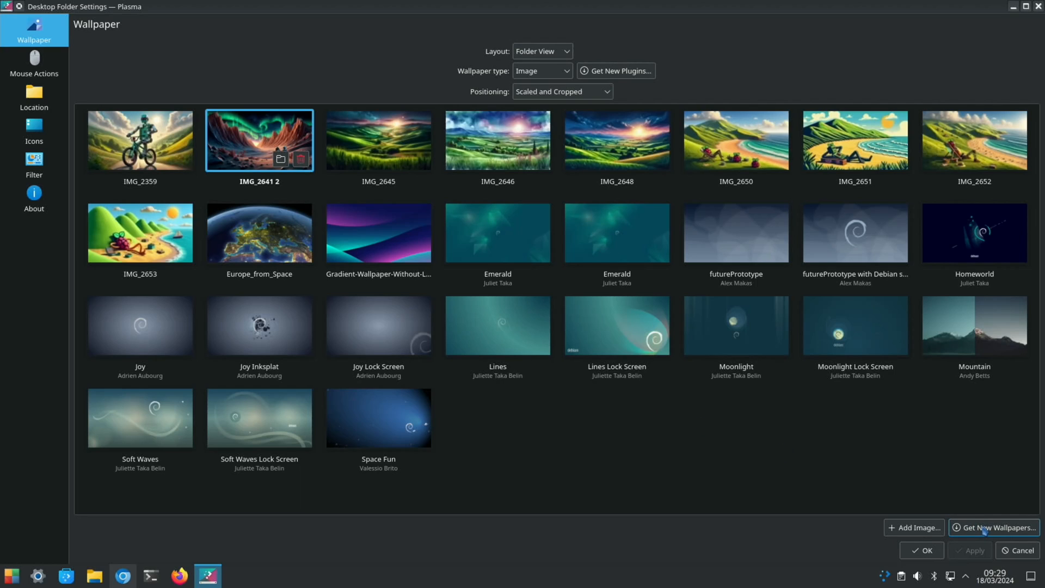
{"action": "mouse_move", "coordinate": [986, 524]}
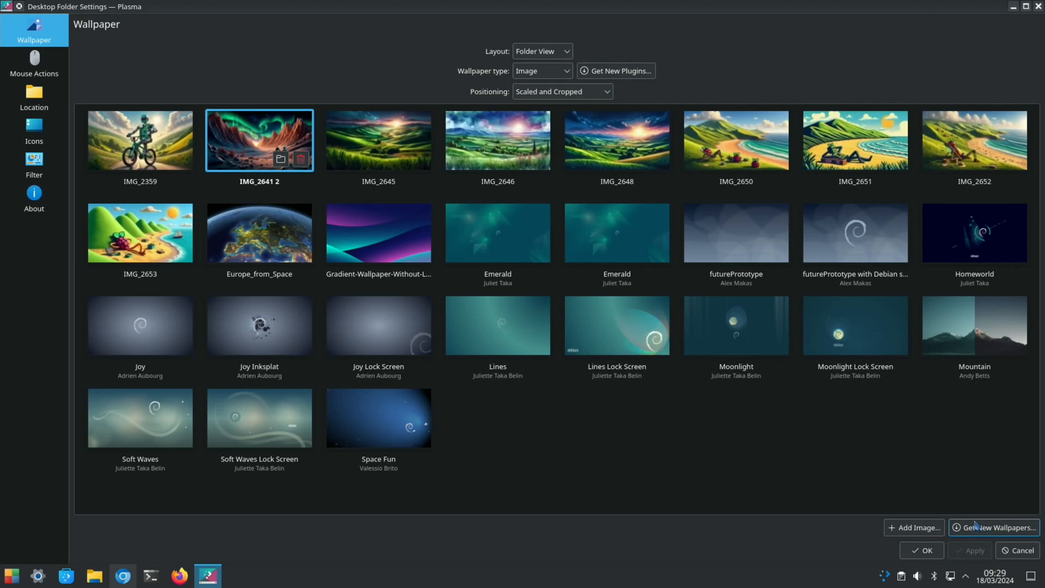
{"action": "left_click", "coordinate": [140, 141]}
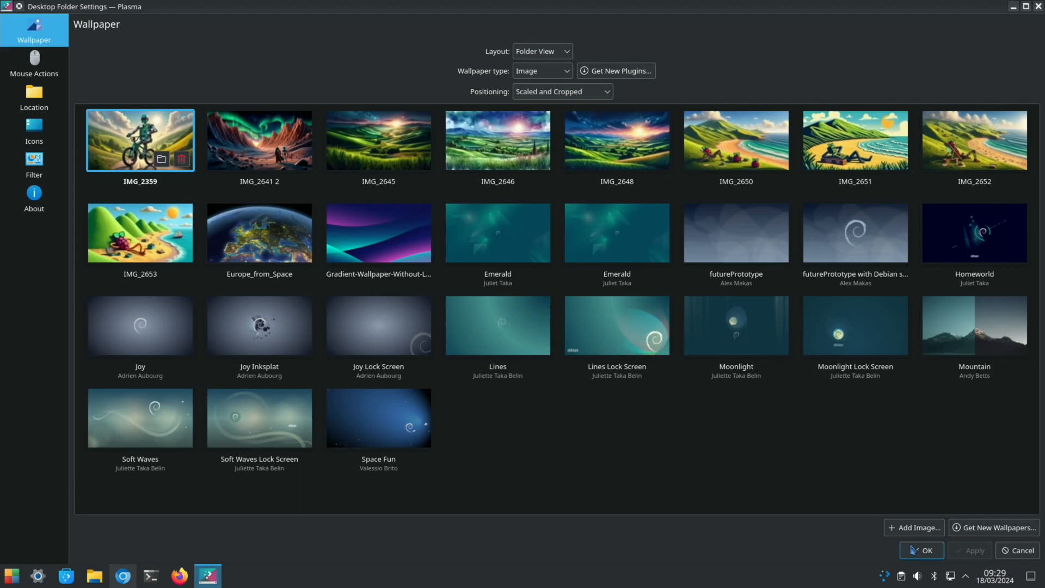
{"action": "left_click", "coordinate": [921, 550]}
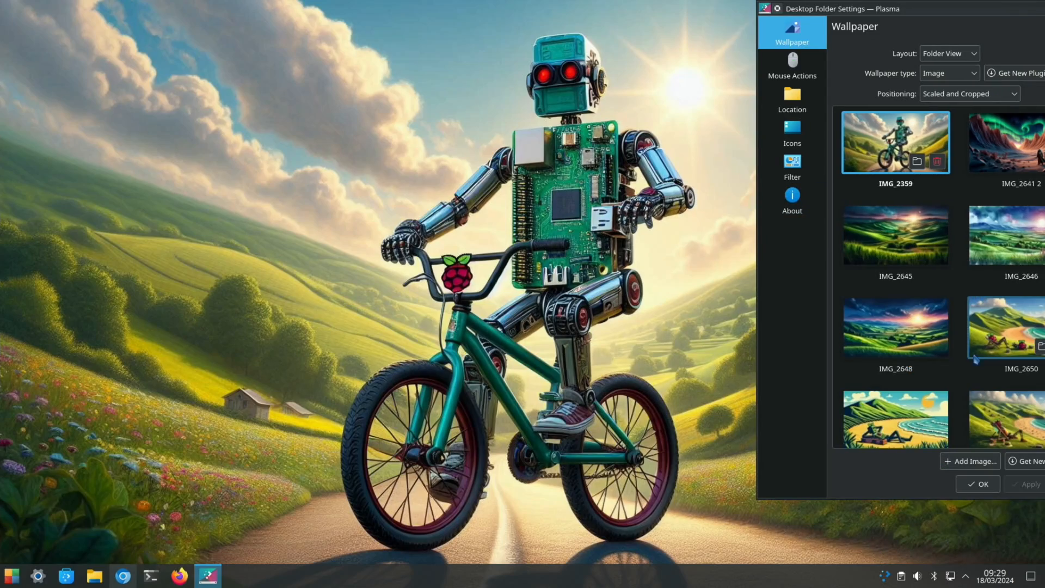
{"action": "left_click", "coordinate": [1005, 141]}
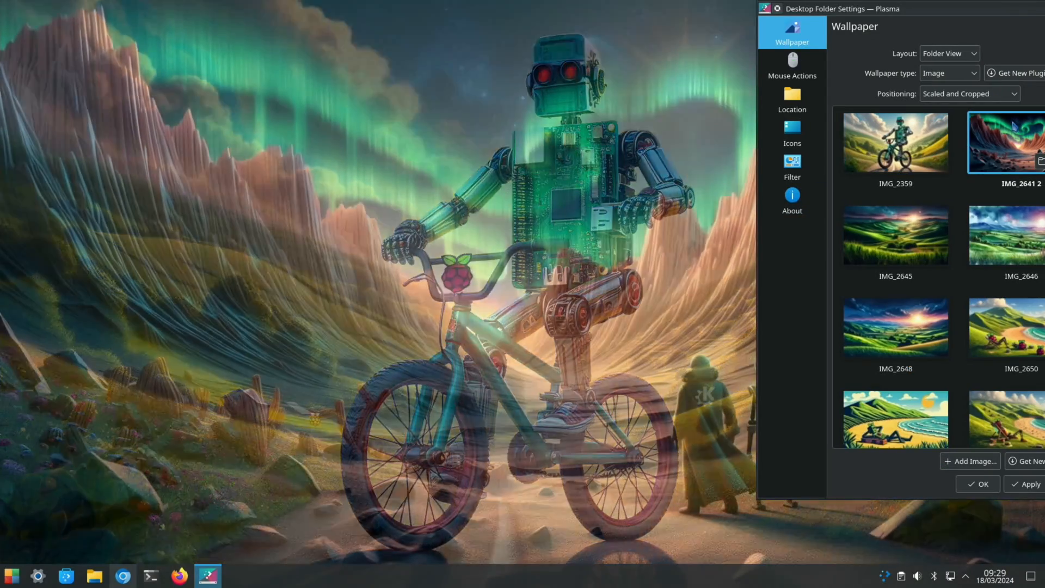
Step: Preview wallpapers IMG_2645, IMG_2646, IMG_2648, IMG_2650 and apply the cartoon beach robot IMG_2651
{"action": "left_click", "coordinate": [895, 235]}
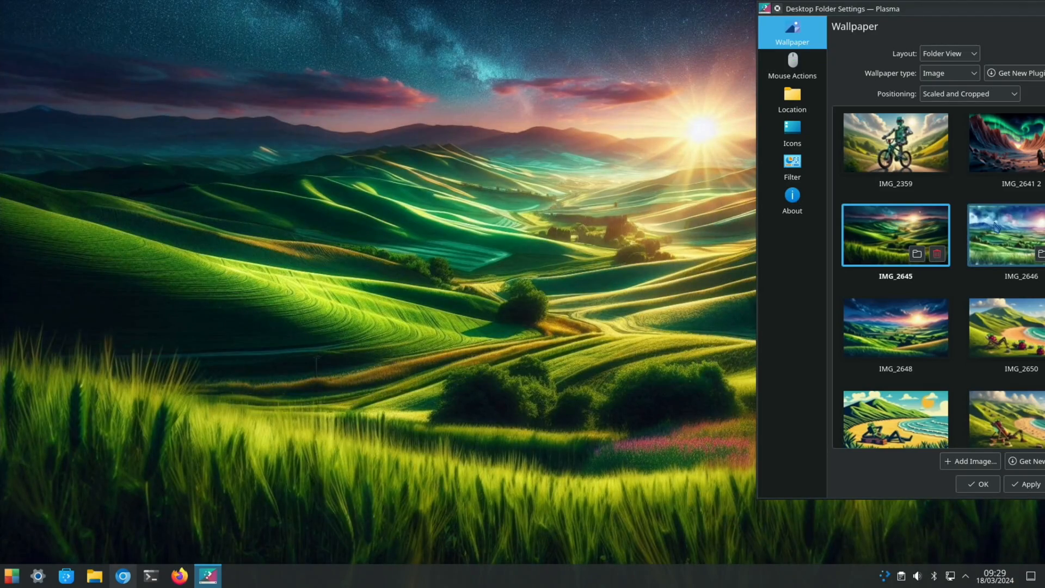
{"action": "left_click", "coordinate": [1006, 235]}
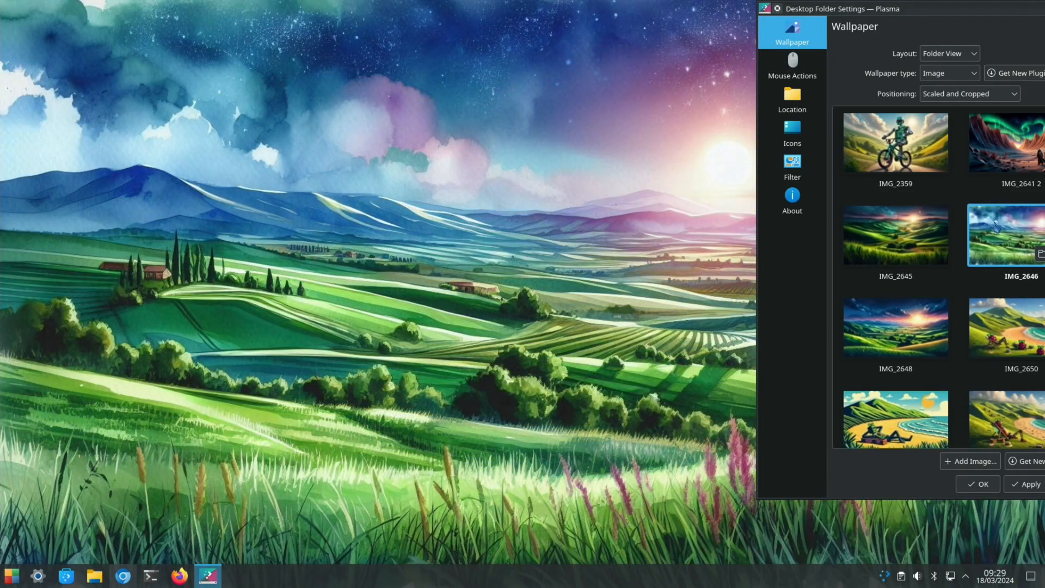
{"action": "left_click", "coordinate": [894, 326]}
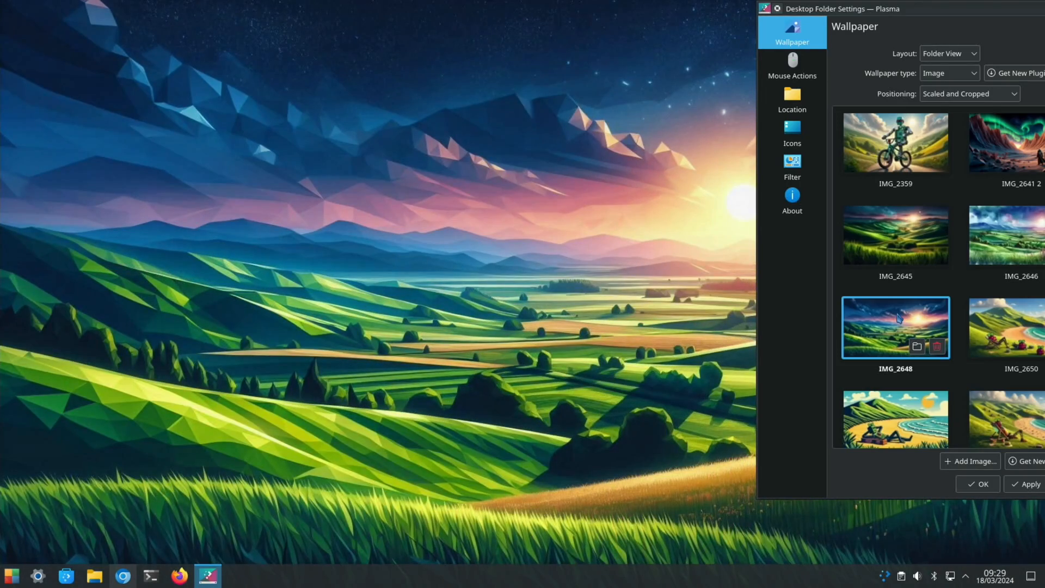
{"action": "left_click", "coordinate": [1008, 327]}
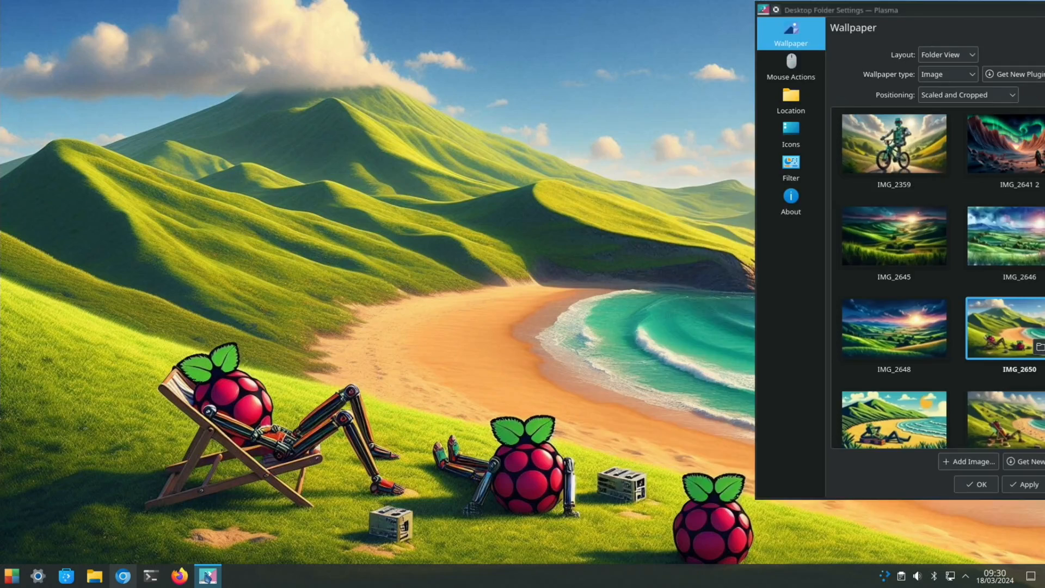
{"action": "left_click", "coordinate": [974, 484]}
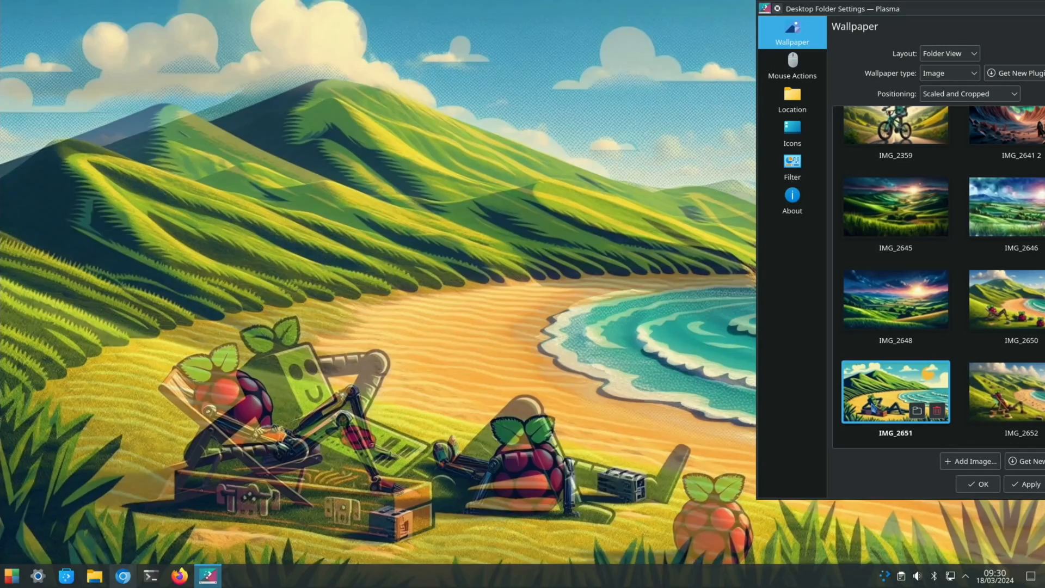
{"action": "left_click", "coordinate": [977, 484]}
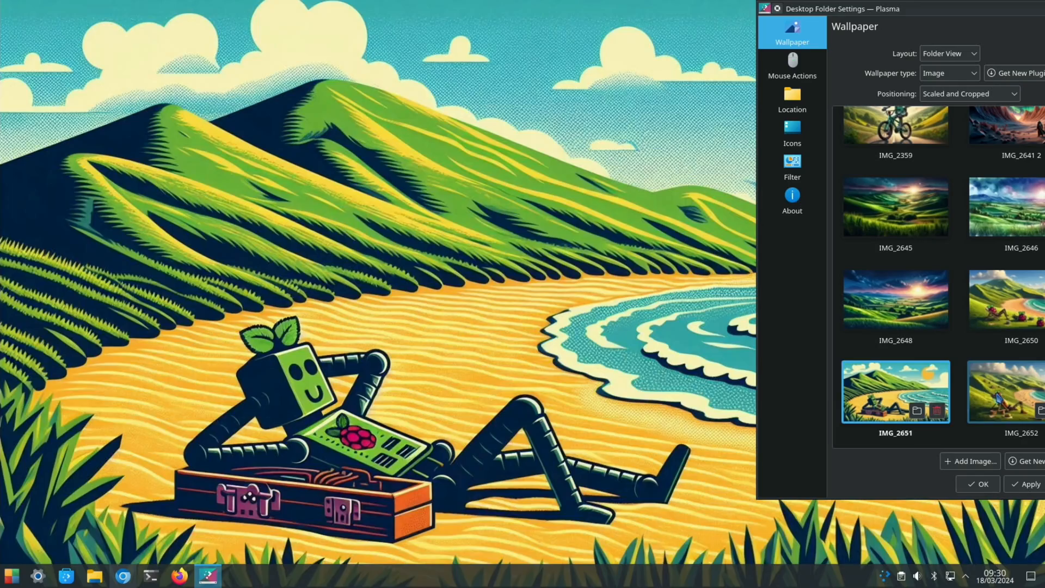
Step: Apply the deckchair robot IMG_2652 as the desktop background
{"action": "left_click", "coordinate": [1005, 390]}
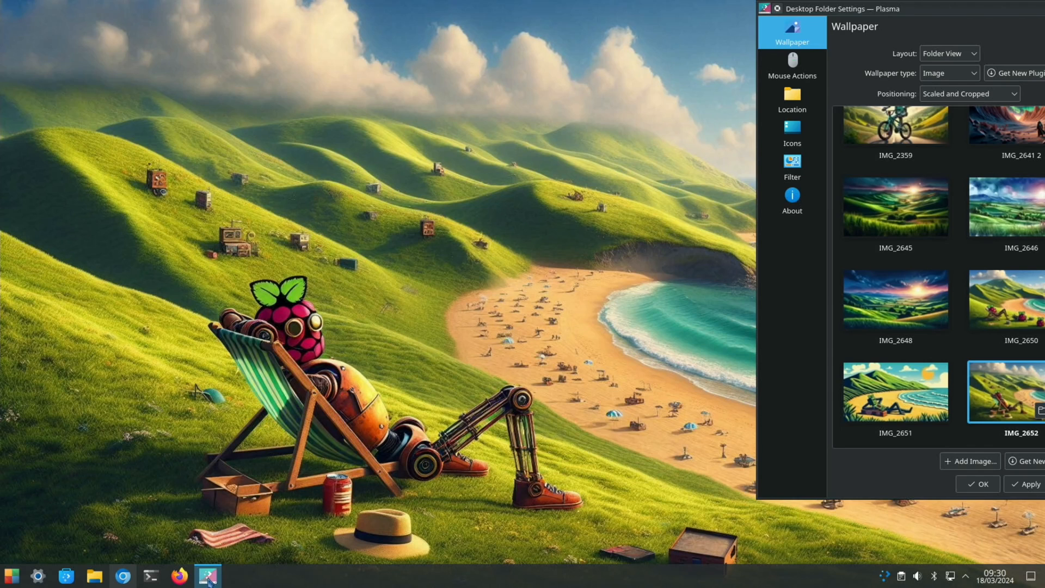
{"action": "left_click", "coordinate": [977, 483]}
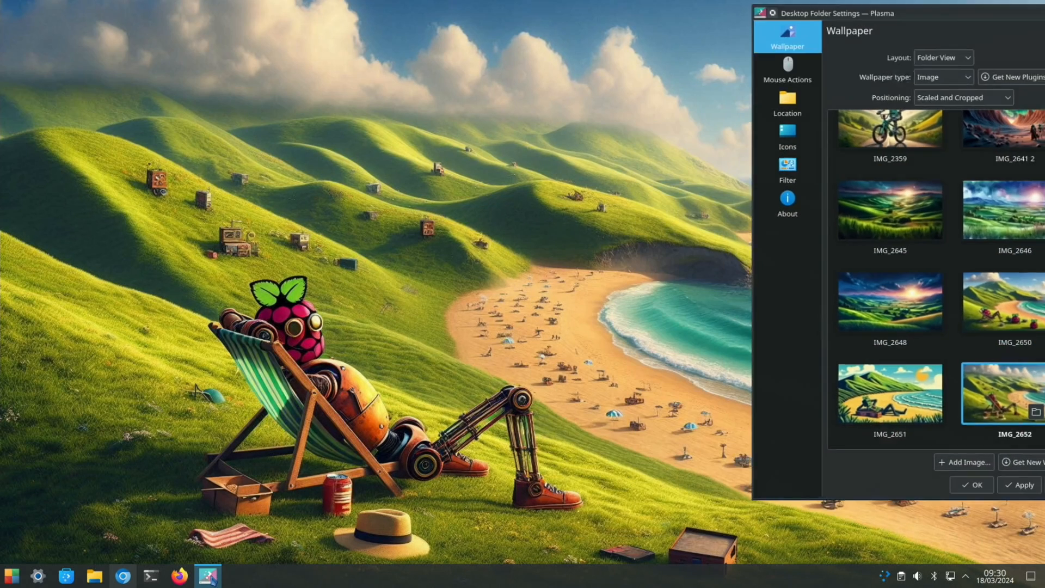
Step: Scroll the thumbnails and try IMG_2653 as the wallpaper
{"action": "scroll", "scroll_direction": "down", "scroll_amount": 3}
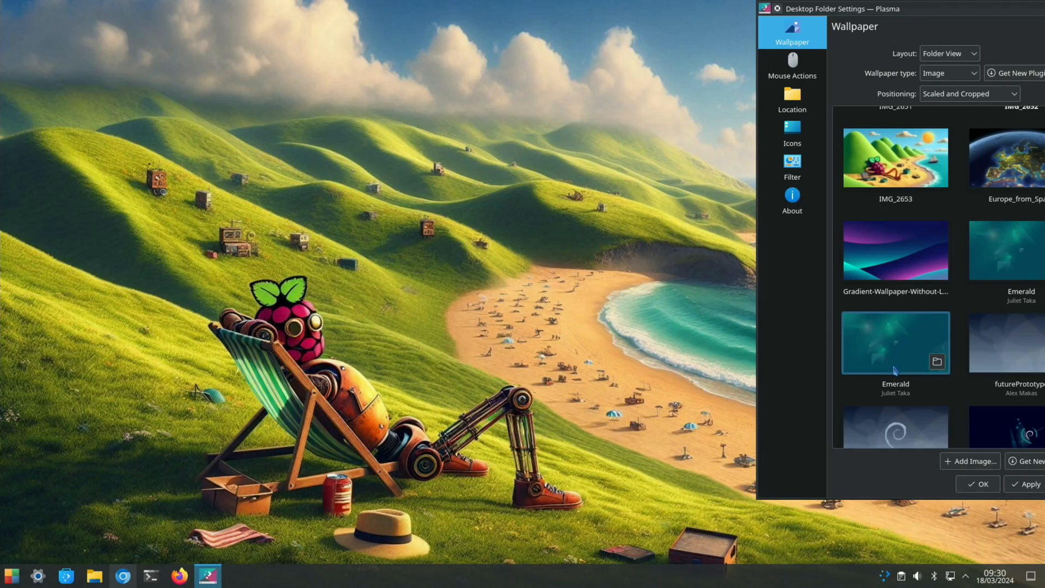
{"action": "left_click", "coordinate": [895, 158]}
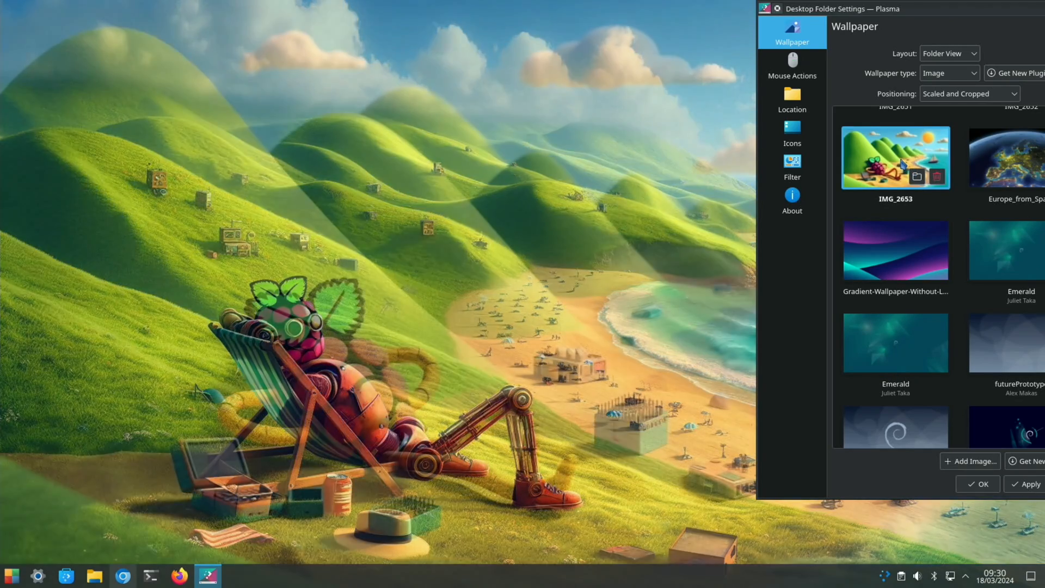
{"action": "left_click", "coordinate": [895, 158]}
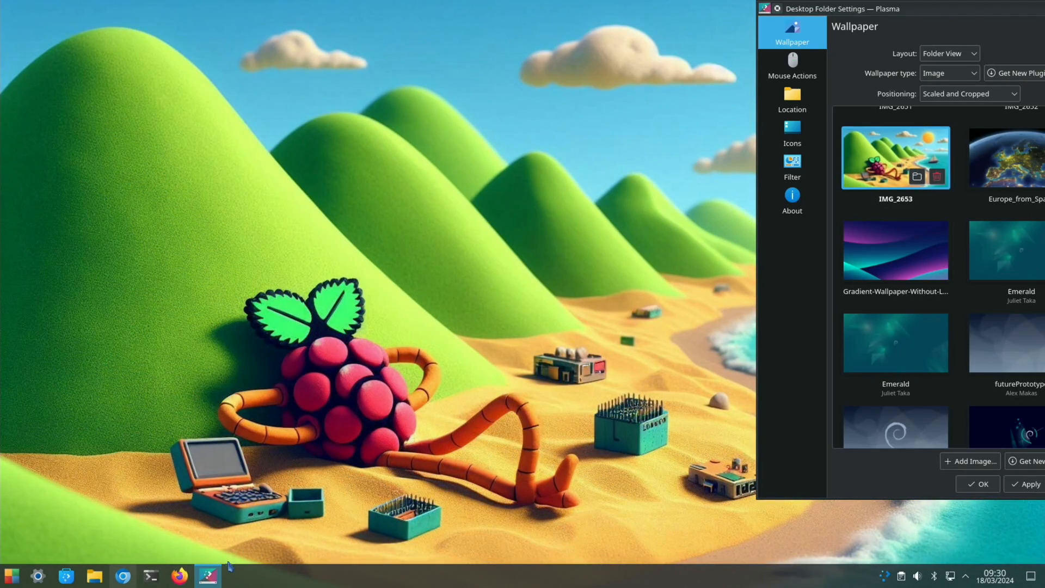
{"action": "left_click", "coordinate": [11, 575]}
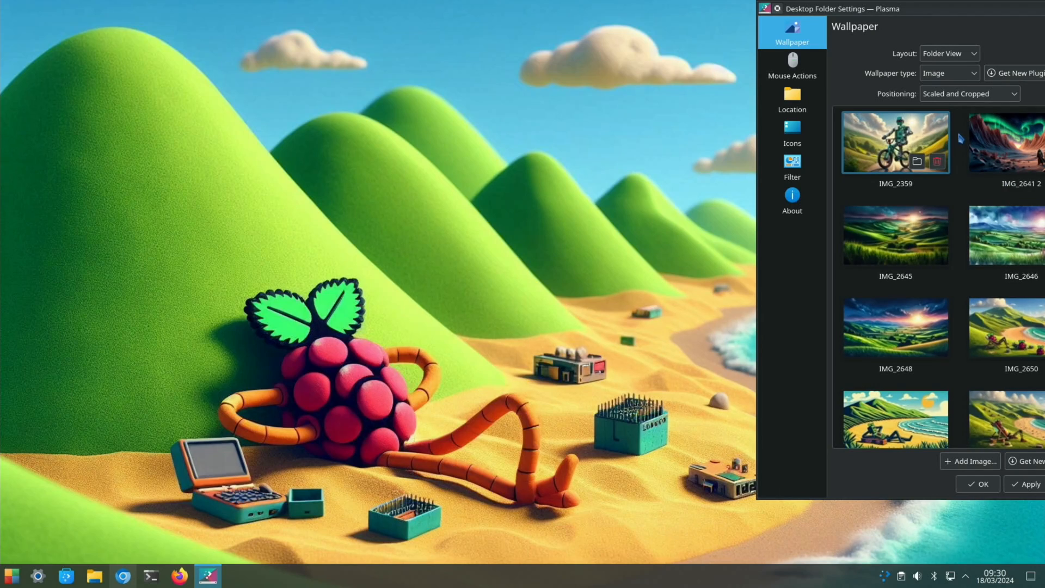
Step: Restore the aurora desert image IMG_2641 2 as the wallpaper and apply it
{"action": "left_click", "coordinate": [1006, 141]}
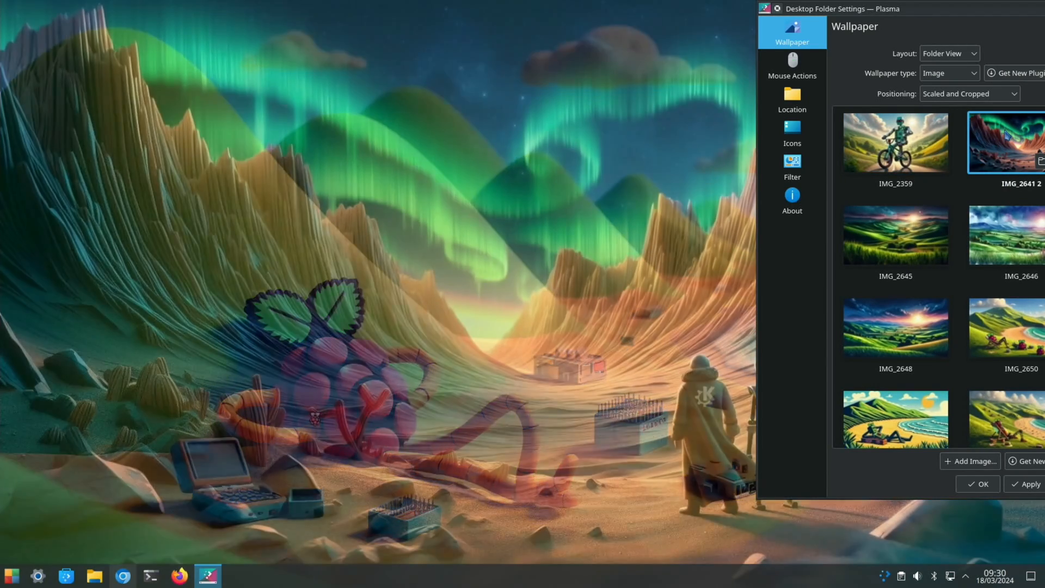
{"action": "left_click", "coordinate": [1006, 143]}
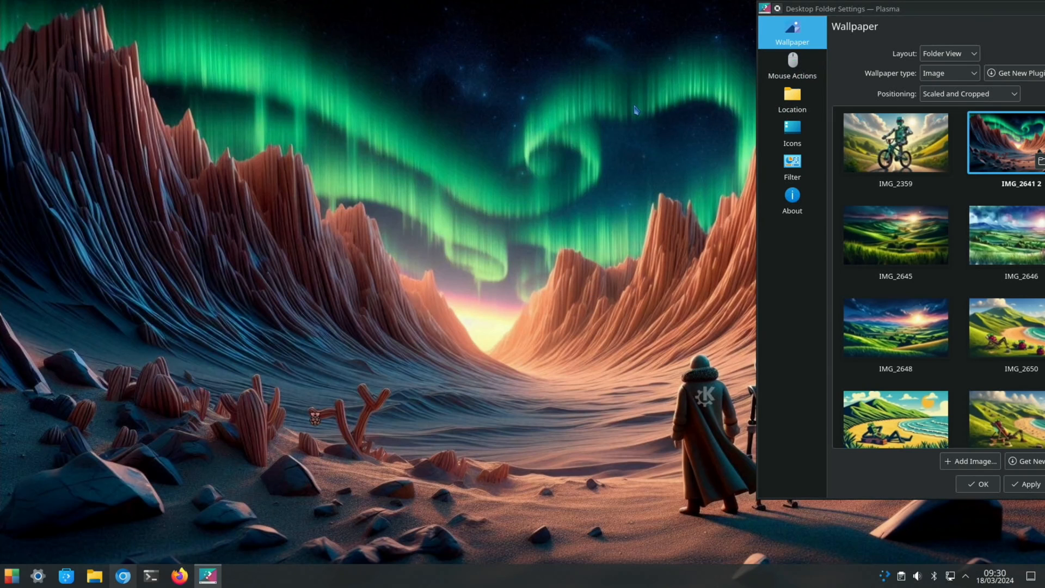
{"action": "mouse_move", "coordinate": [1001, 455]}
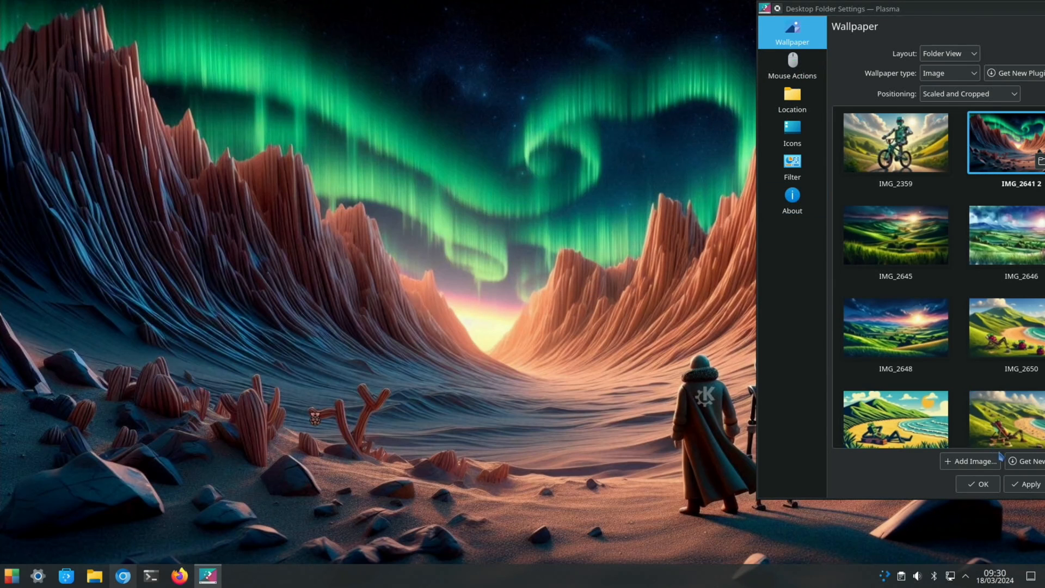
{"action": "left_click", "coordinate": [976, 483]}
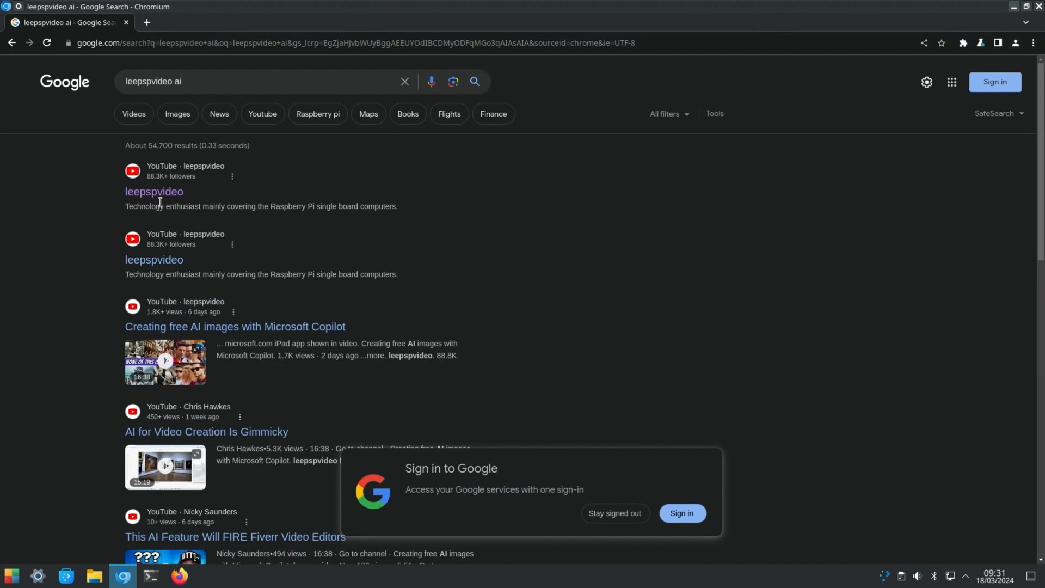
Step: Reach leepspvideo's channel, browse its videos and playlists, and start the KDE Plasma Pi 5 playlist
{"action": "left_click", "coordinate": [154, 191]}
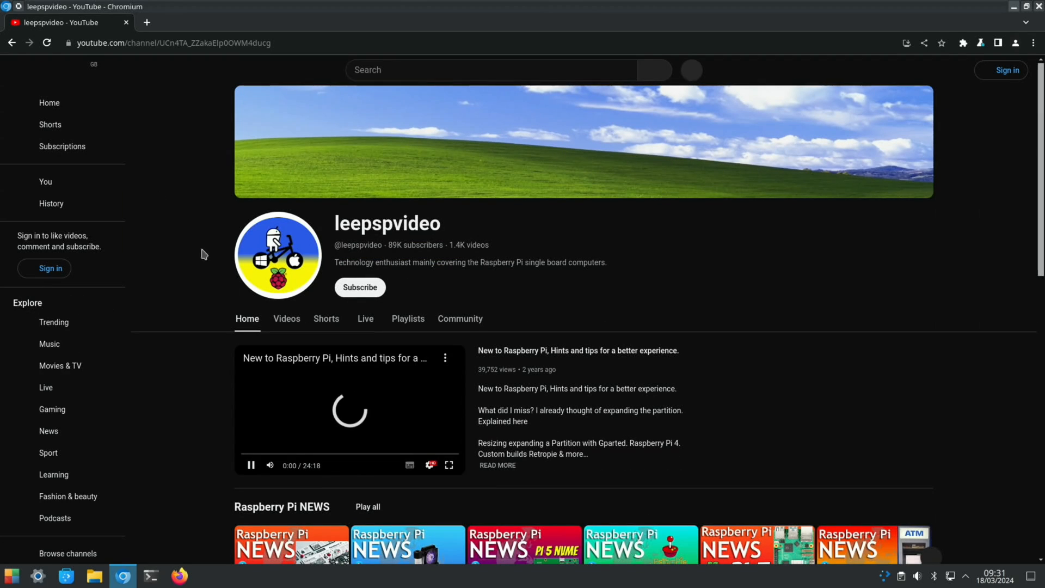
{"action": "left_click", "coordinate": [286, 319]}
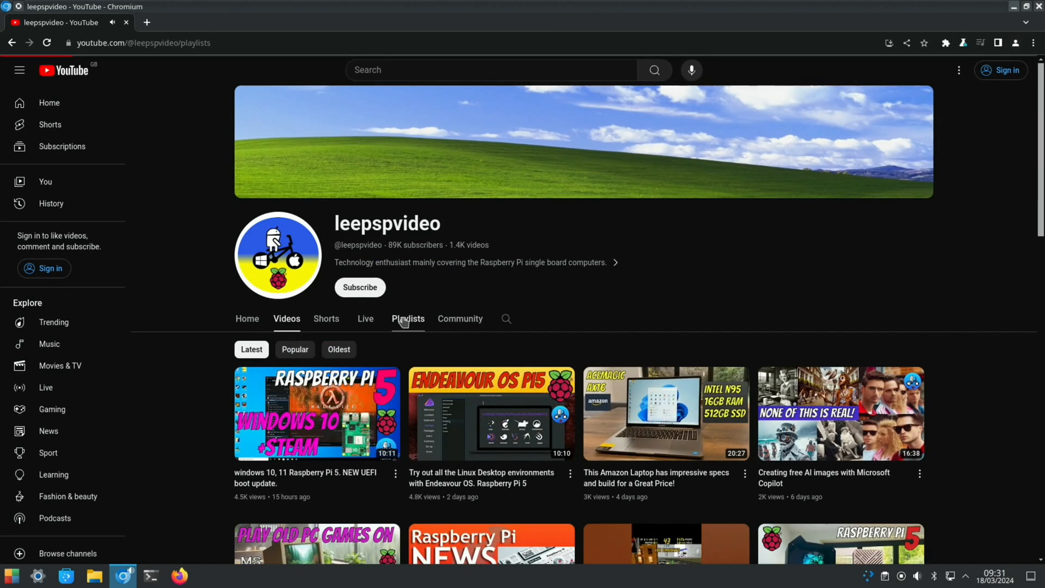
{"action": "left_click", "coordinate": [408, 319]}
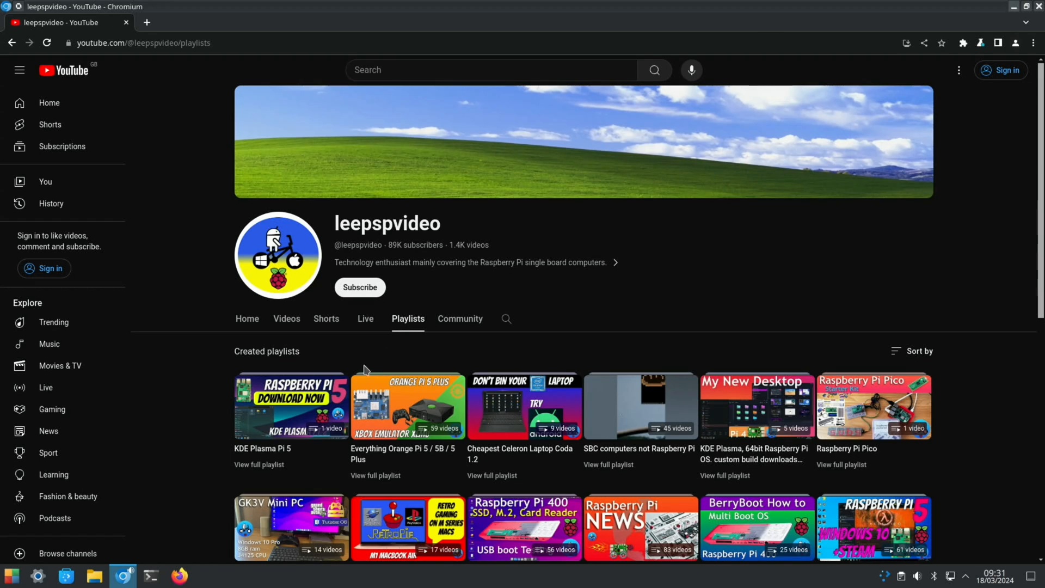
{"action": "left_click", "coordinate": [289, 405]}
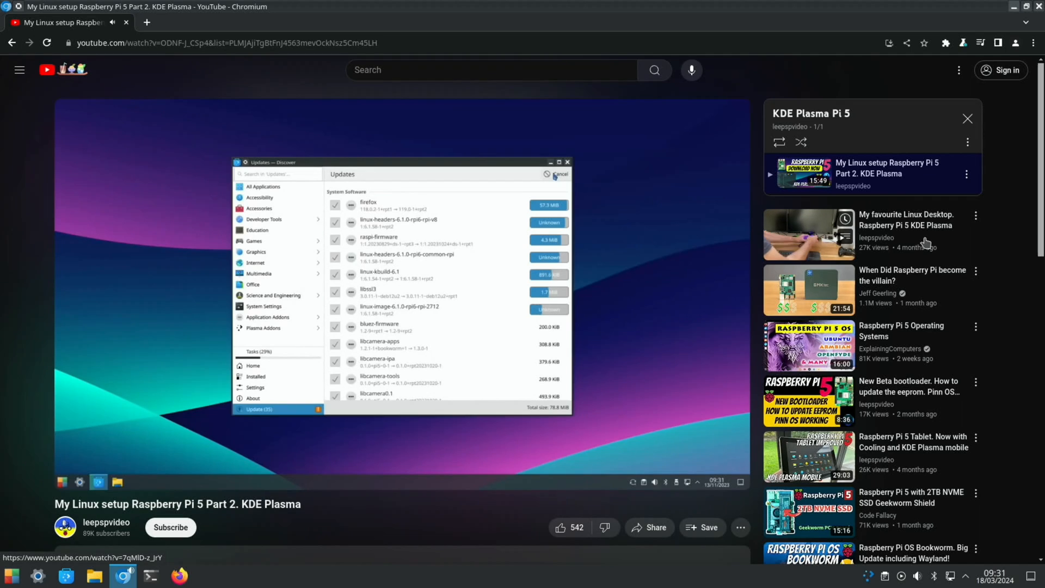
Step: Let the Part 2 video play to the Pi-Apps page, searching 'pi apps' along the way
{"action": "left_click", "coordinate": [9, 575]}
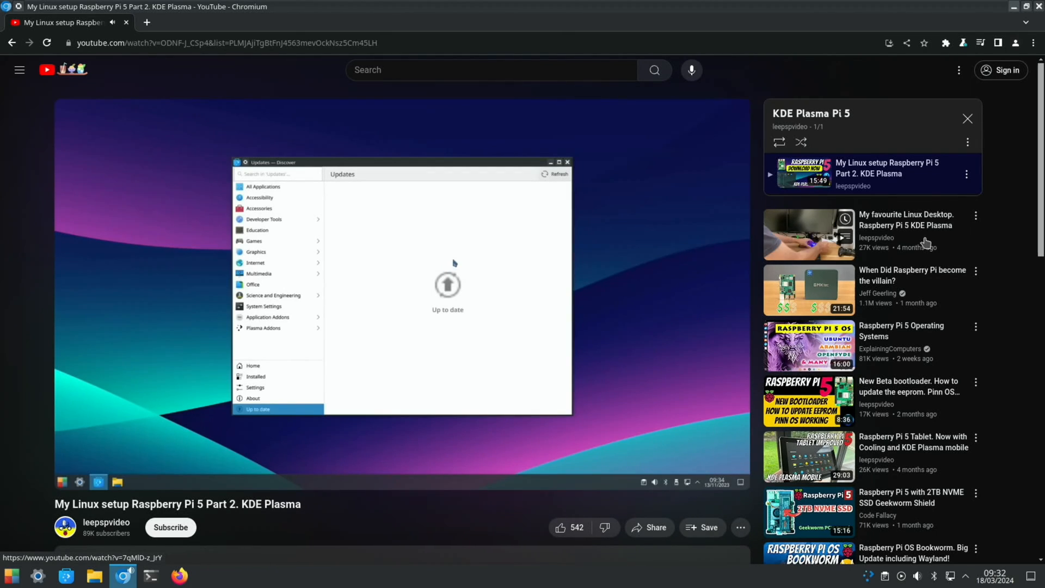
{"action": "left_click", "coordinate": [567, 162]}
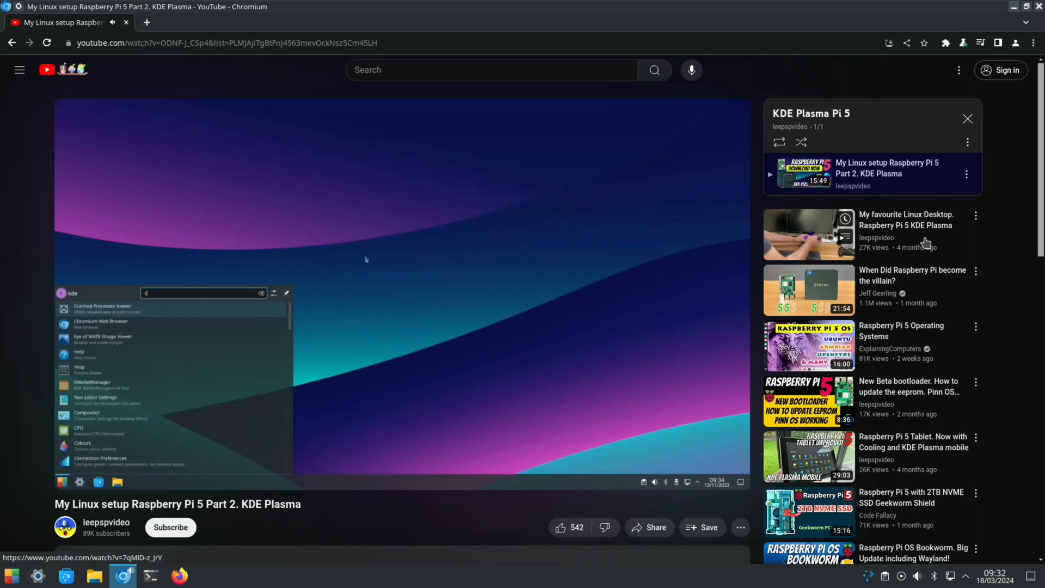
{"action": "left_click", "coordinate": [101, 323]}
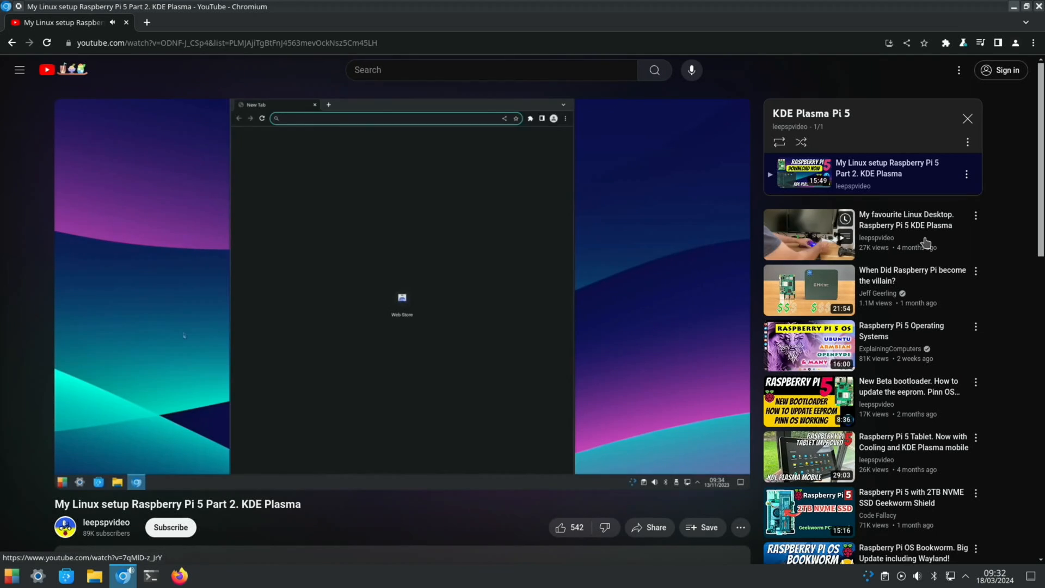
{"action": "type", "text": "pi apps"}
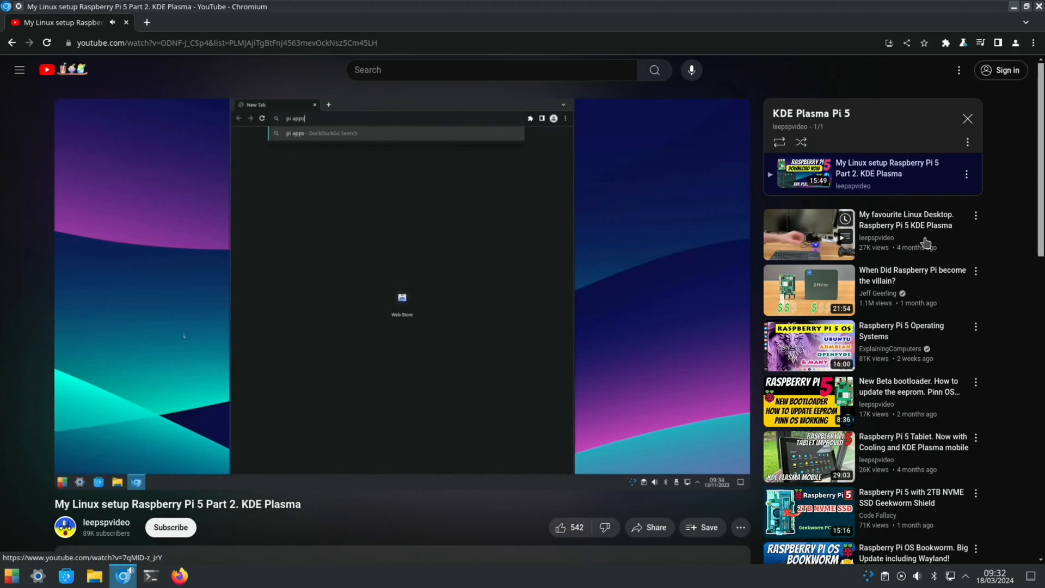
{"action": "key", "text": "Return"}
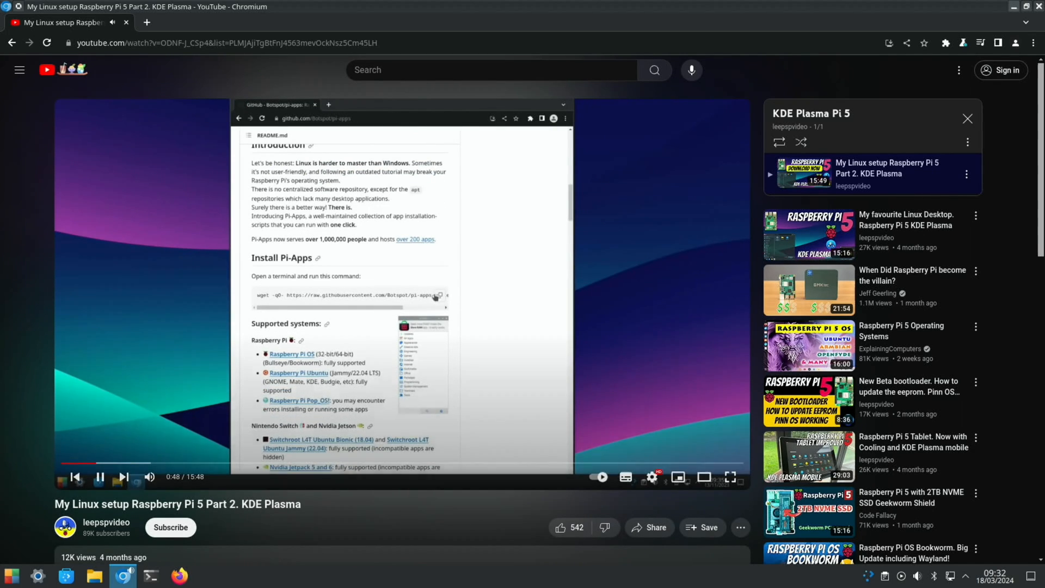
{"action": "mouse_move", "coordinate": [438, 295]}
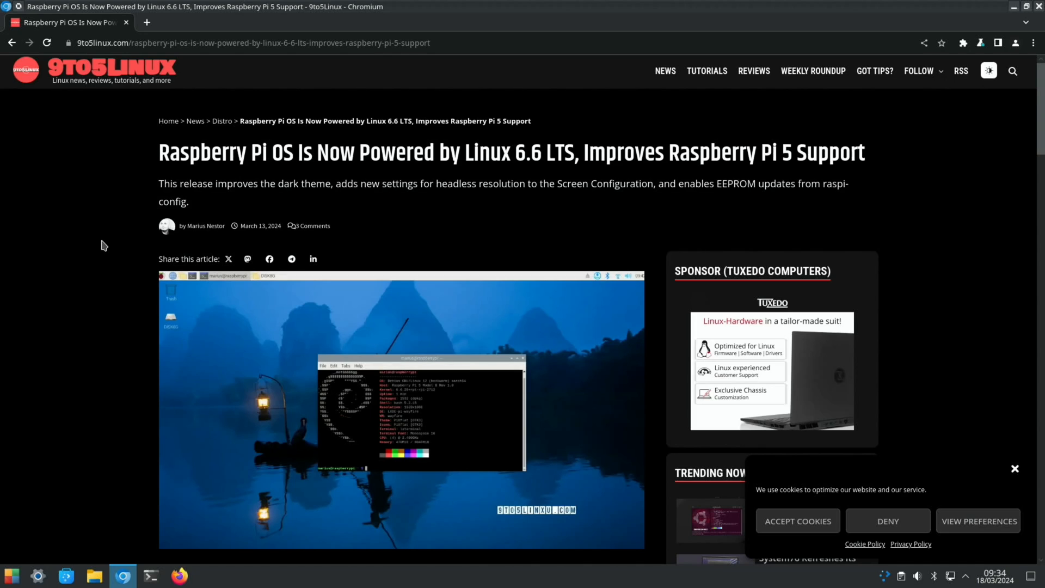
{"action": "mouse_move", "coordinate": [512, 182]}
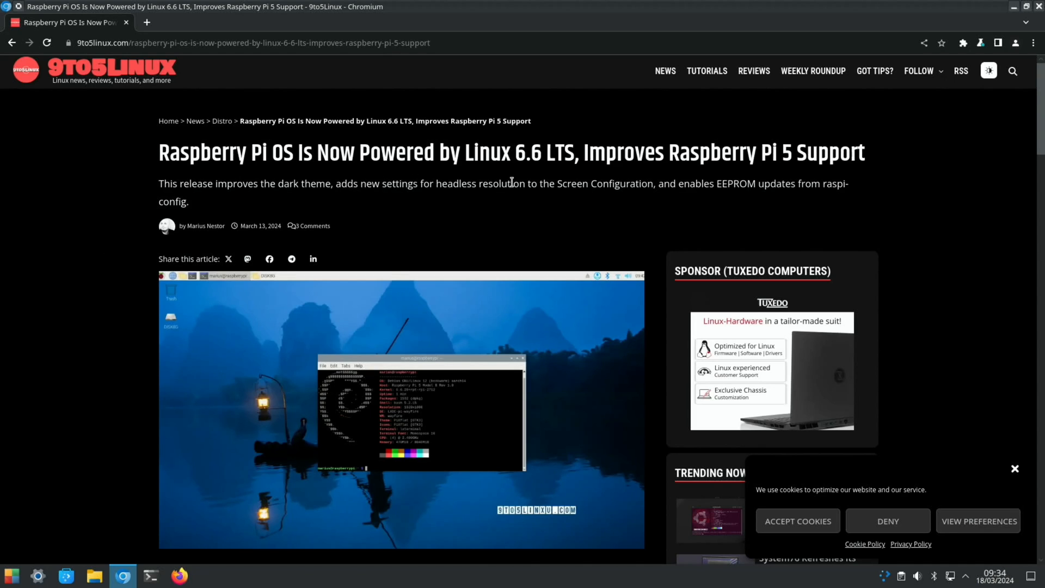
{"action": "mouse_move", "coordinate": [559, 204]}
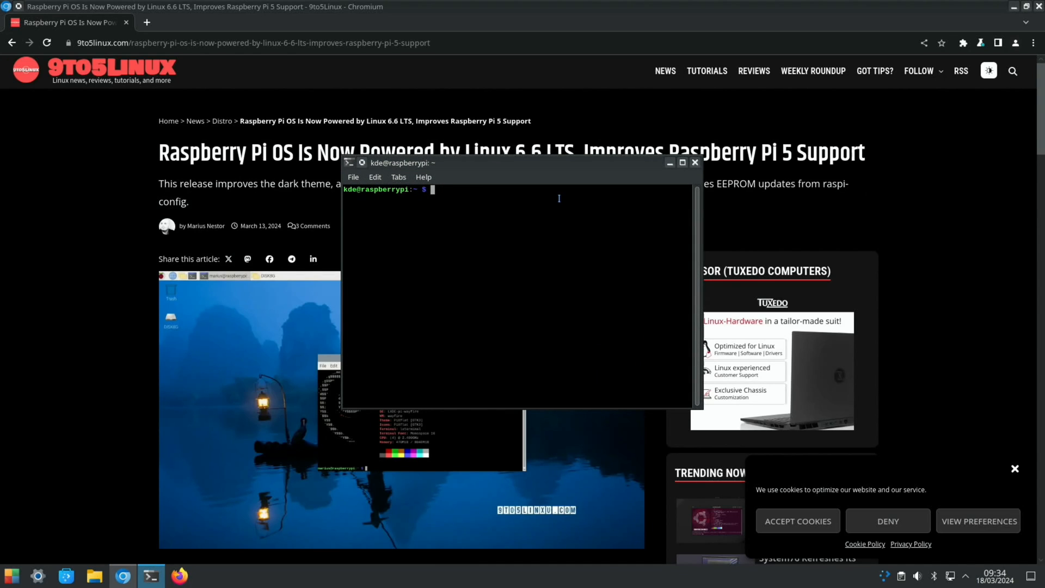
Step: Enter 'neofetc' and scroll down the Linux 6.6 LTS article to its bug-fix details
{"action": "type", "text": "neofetc"}
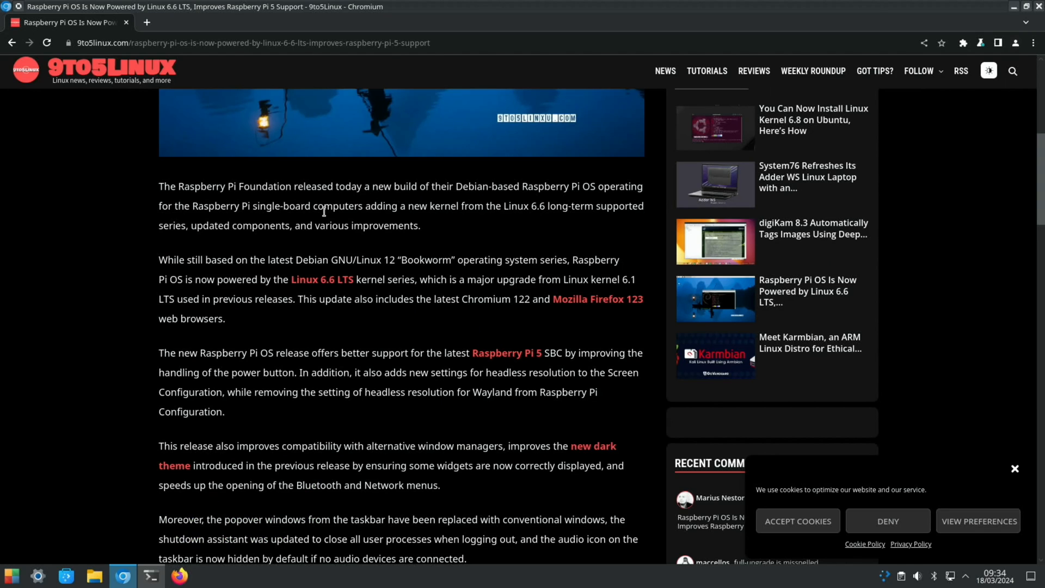
{"action": "mouse_move", "coordinate": [370, 221]}
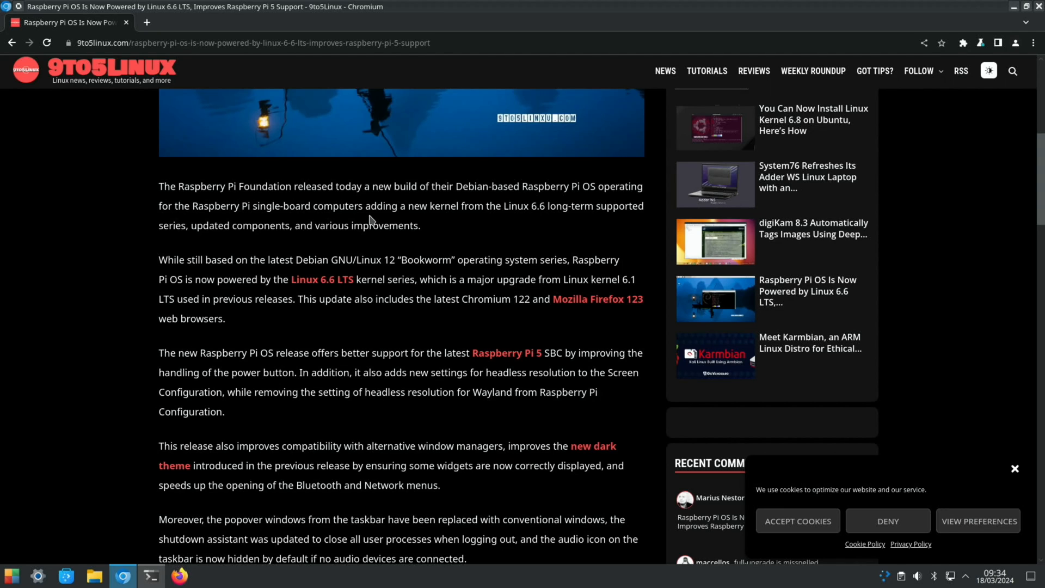
{"action": "mouse_move", "coordinate": [117, 260]}
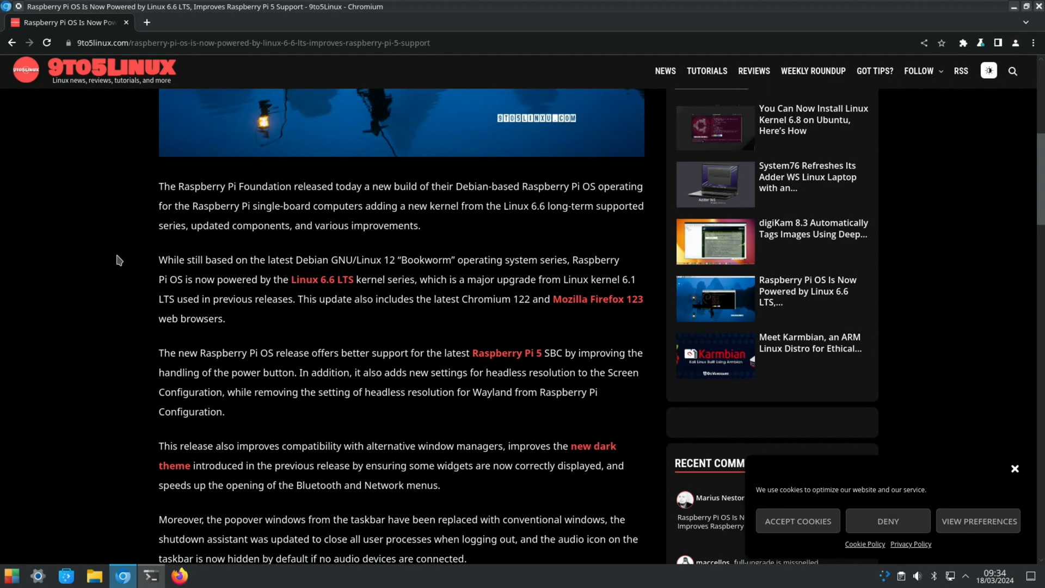
{"action": "mouse_move", "coordinate": [493, 328]}
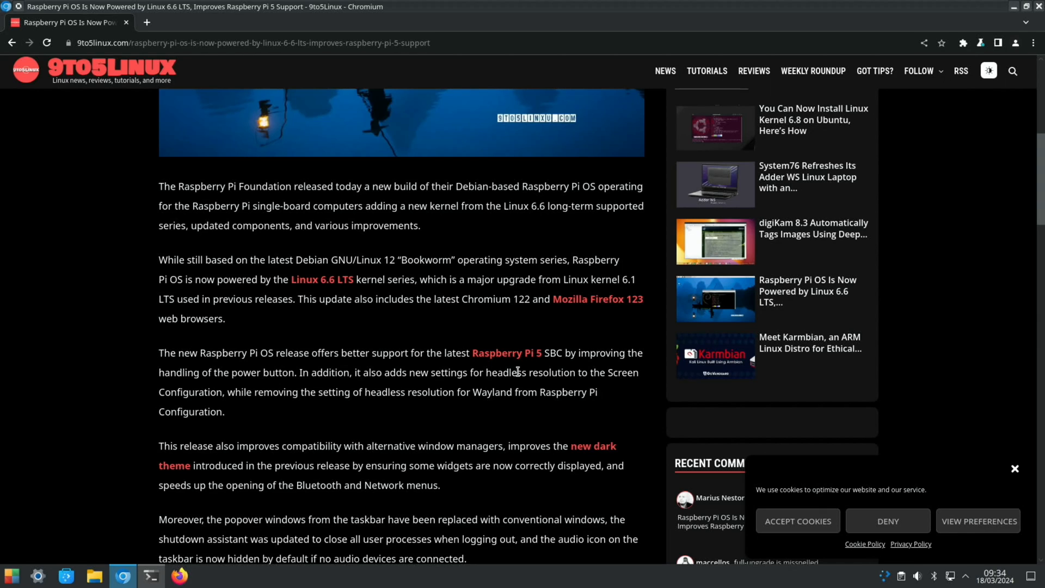
{"action": "mouse_move", "coordinate": [621, 405]}
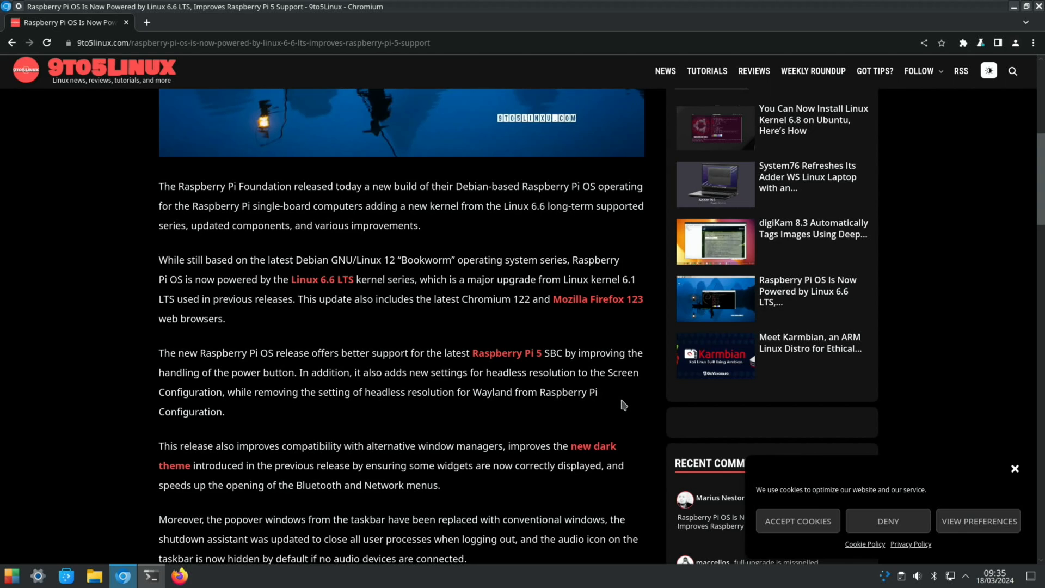
{"action": "scroll", "scroll_direction": "down", "scroll_amount": 3}
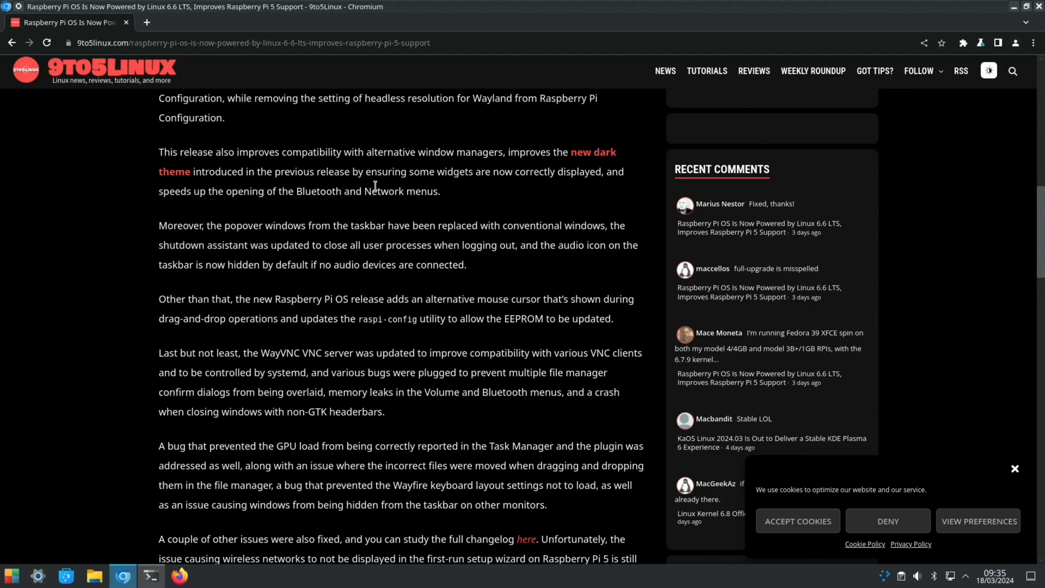
{"action": "mouse_move", "coordinate": [396, 185]}
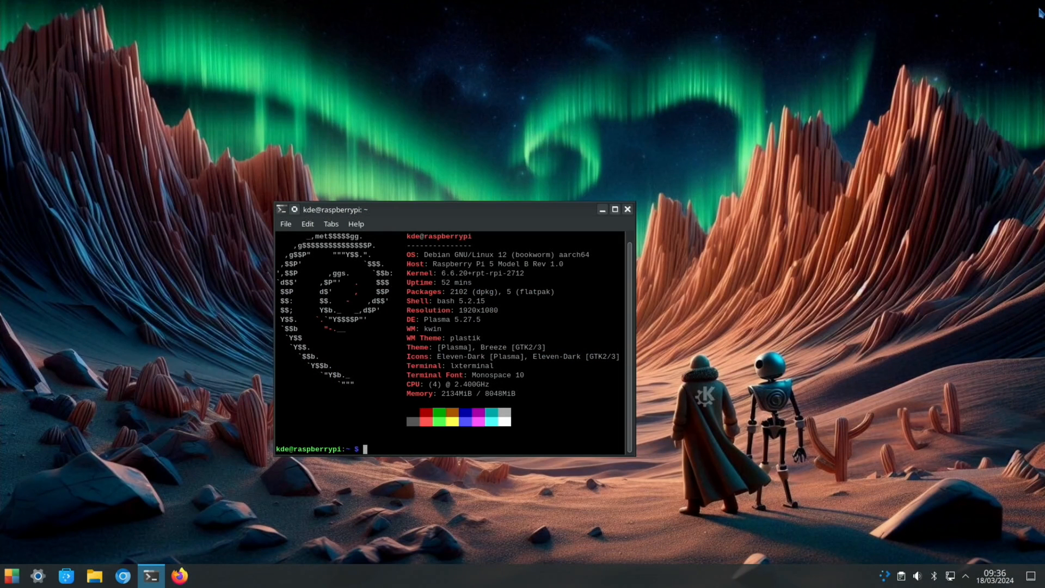
{"action": "mouse_move", "coordinate": [640, 217]}
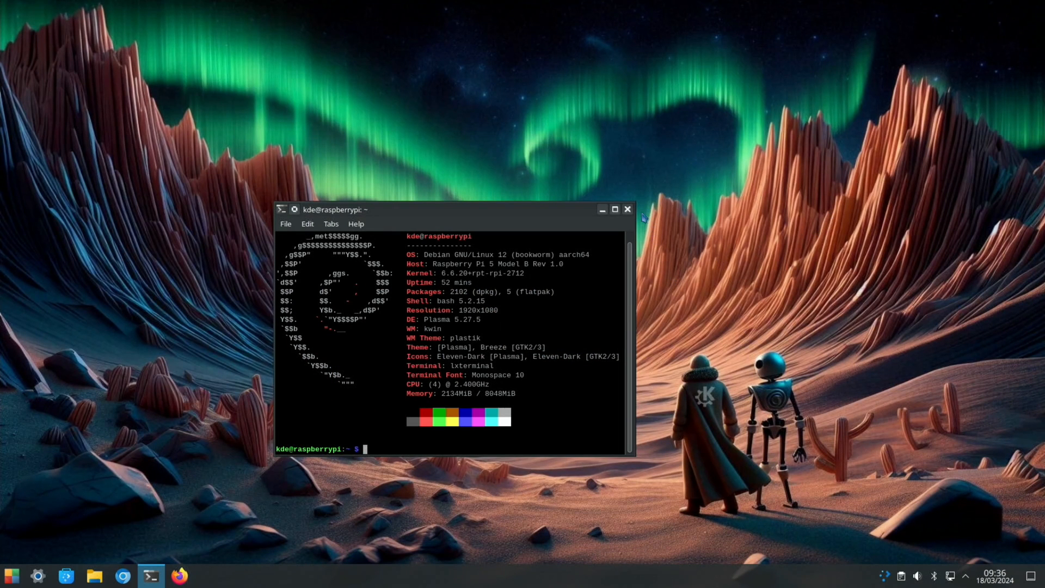
Step: Hide the neofetch terminal, search the launcher for 'mag', and reopen it on Favourites
{"action": "left_click", "coordinate": [626, 209]}
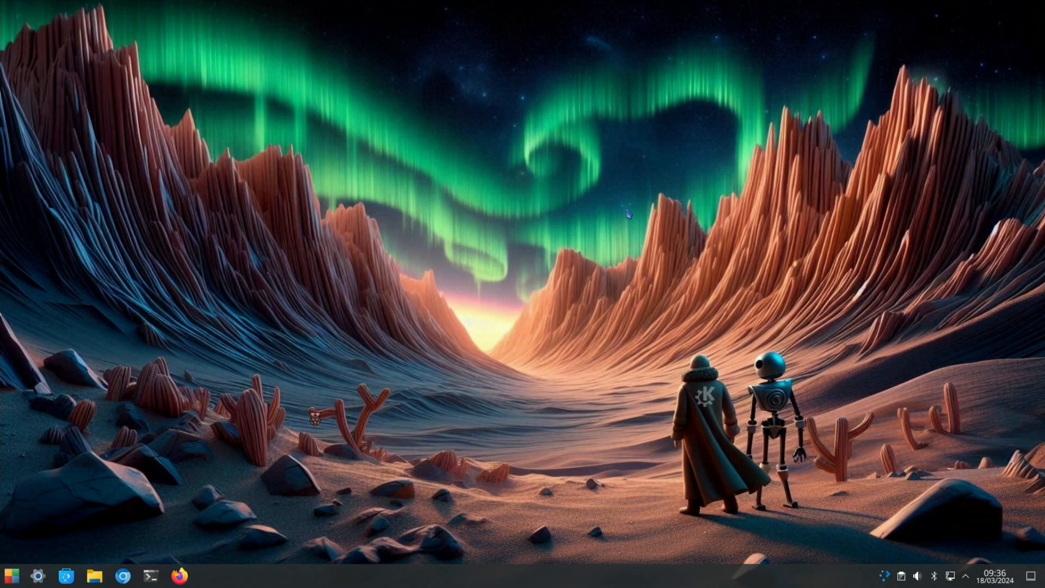
{"action": "left_click", "coordinate": [11, 575]}
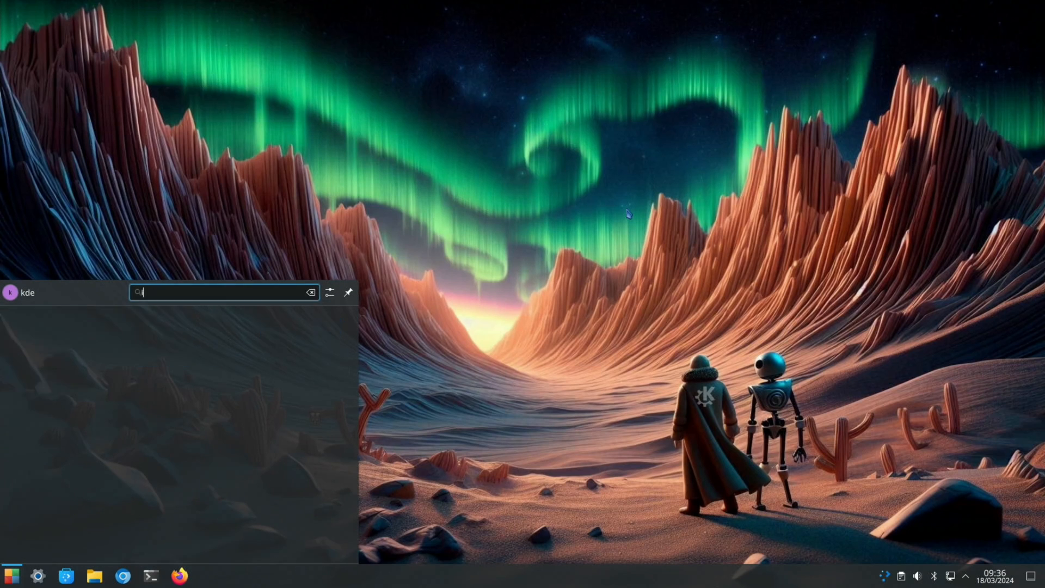
{"action": "type", "text": "mag"}
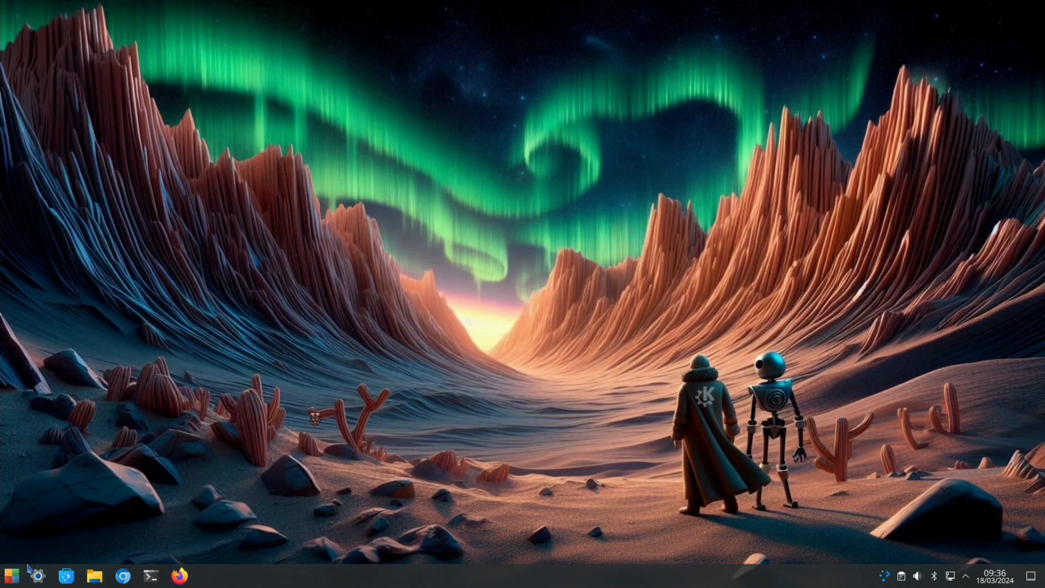
{"action": "left_click", "coordinate": [11, 574]}
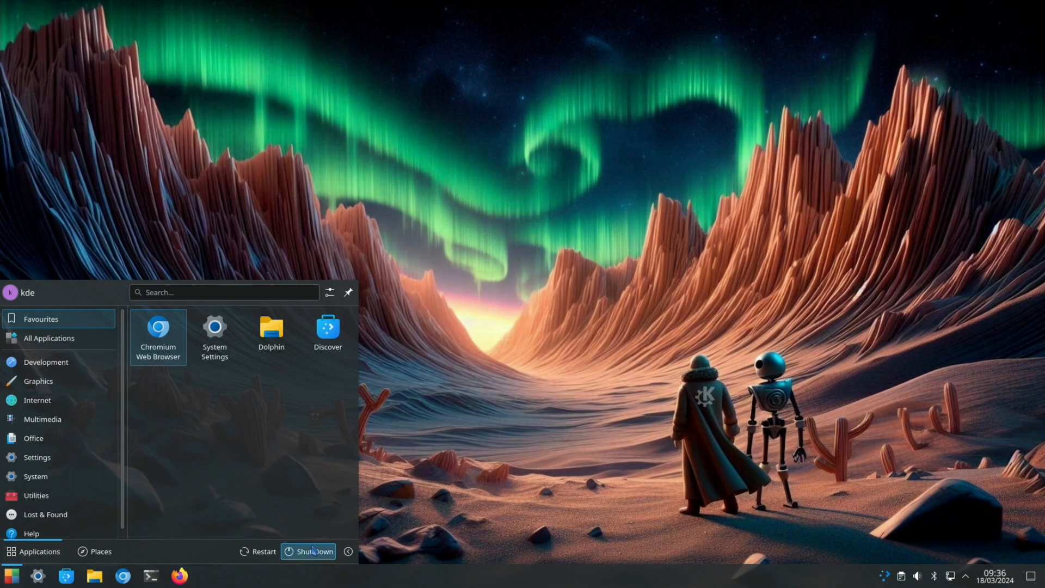